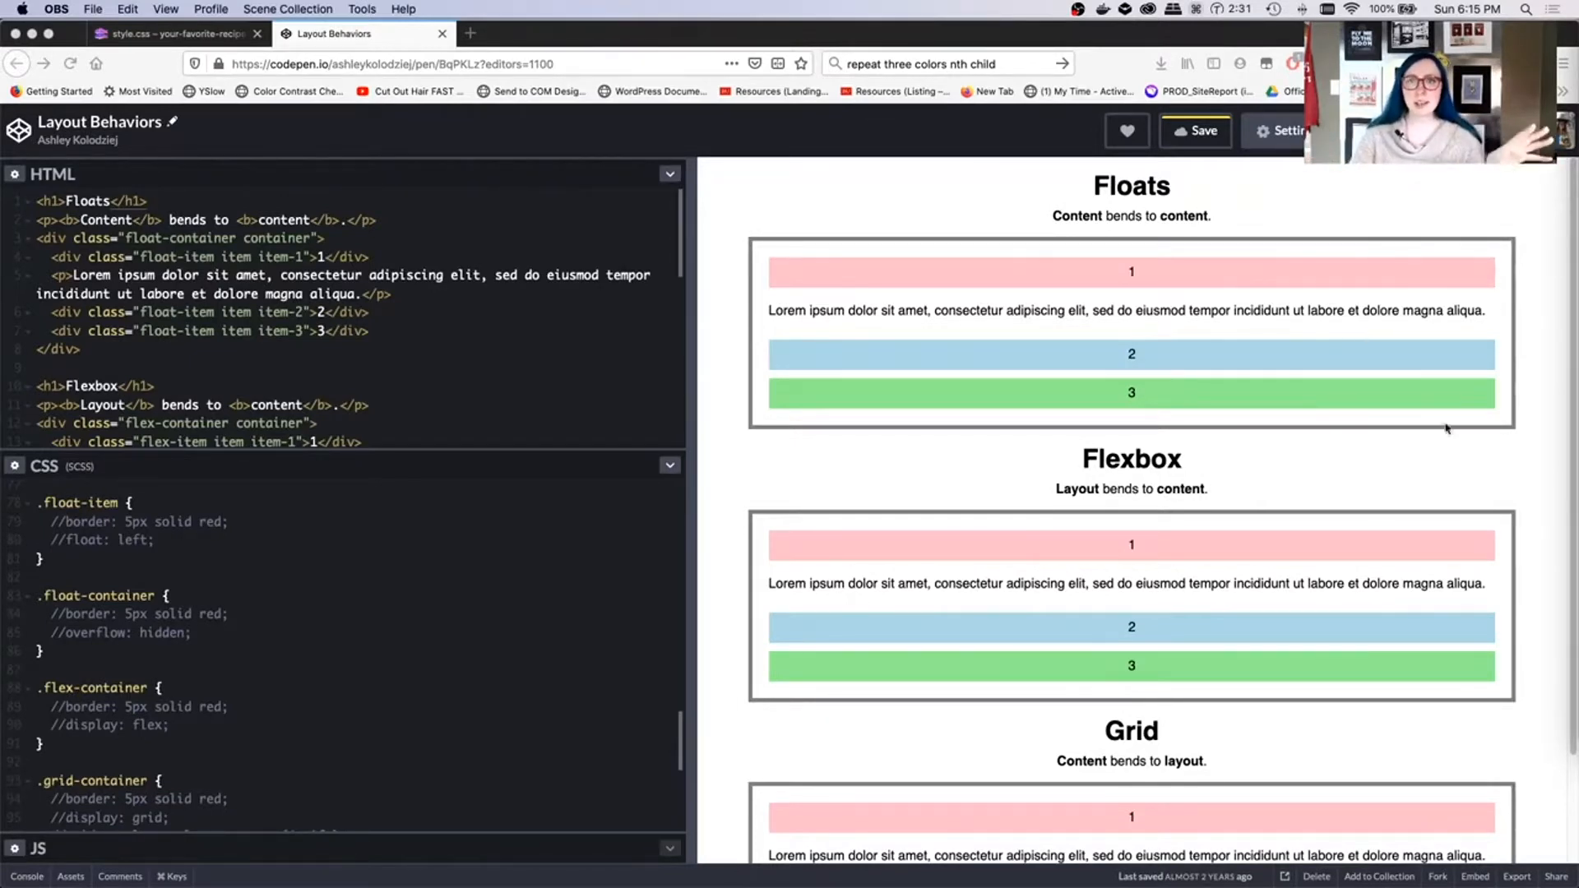
mouse_move(1408, 434)
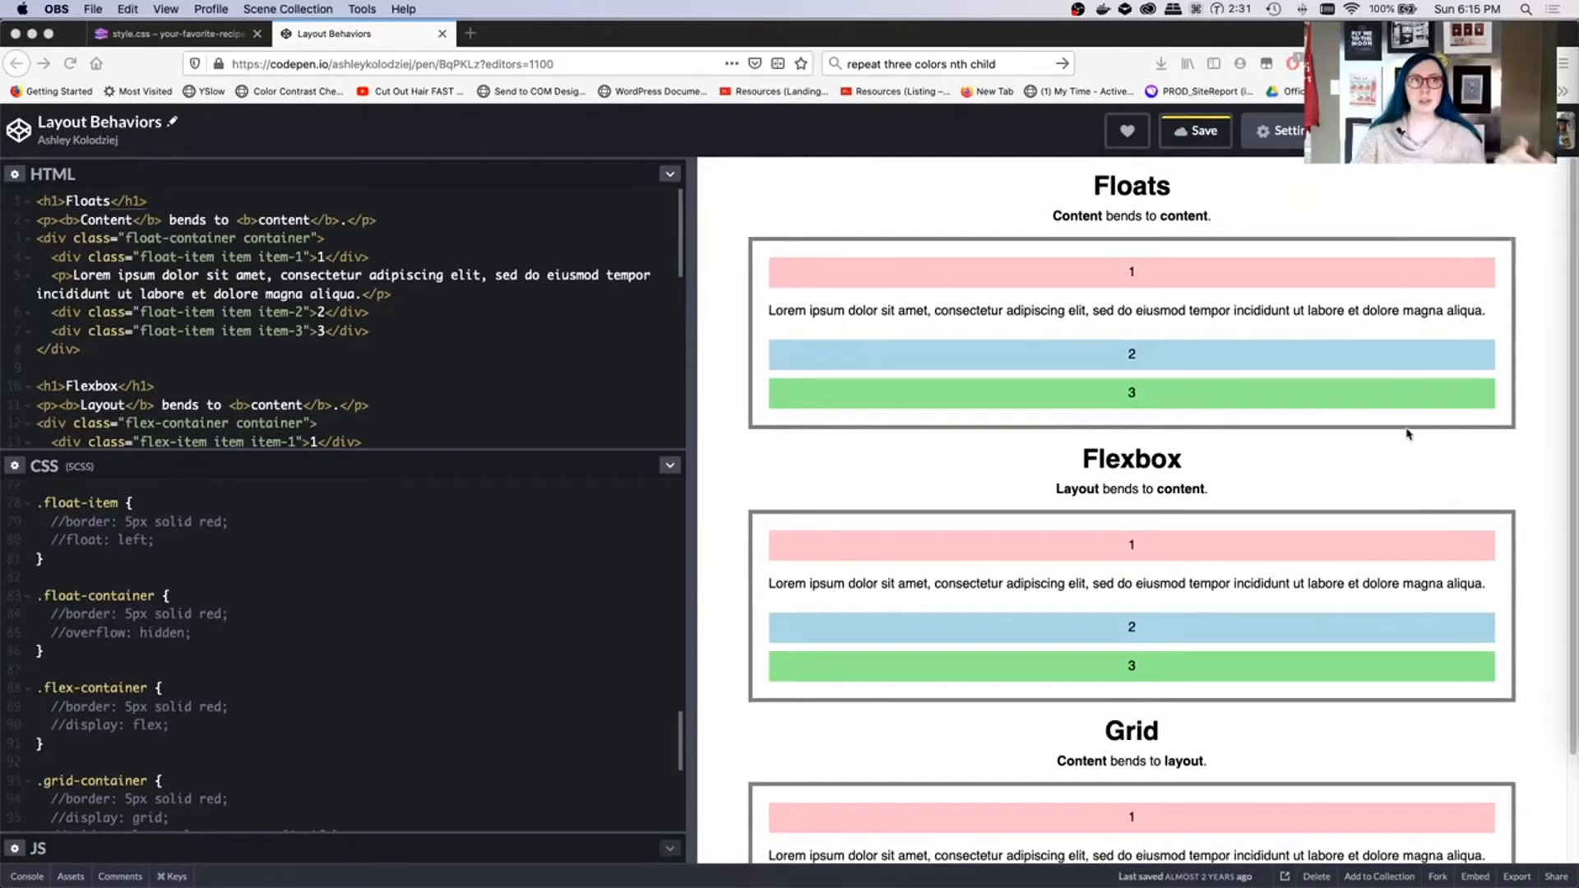
mouse_move(1175, 269)
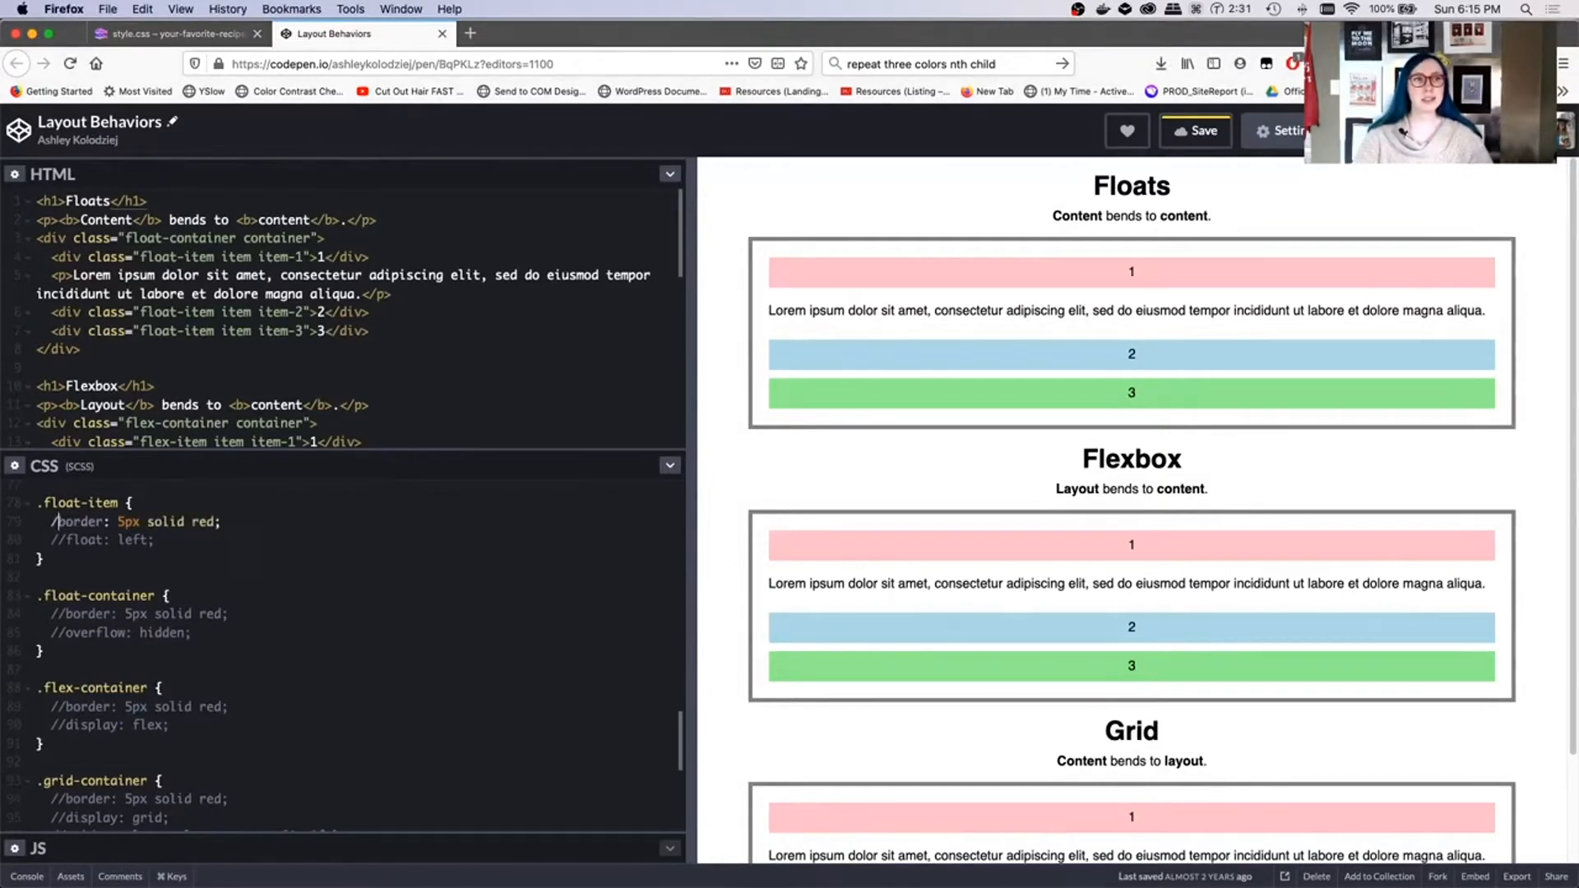
Step: Uncomment border: 5px solid red and float: left in the .float-item rule
left_click(55, 521)
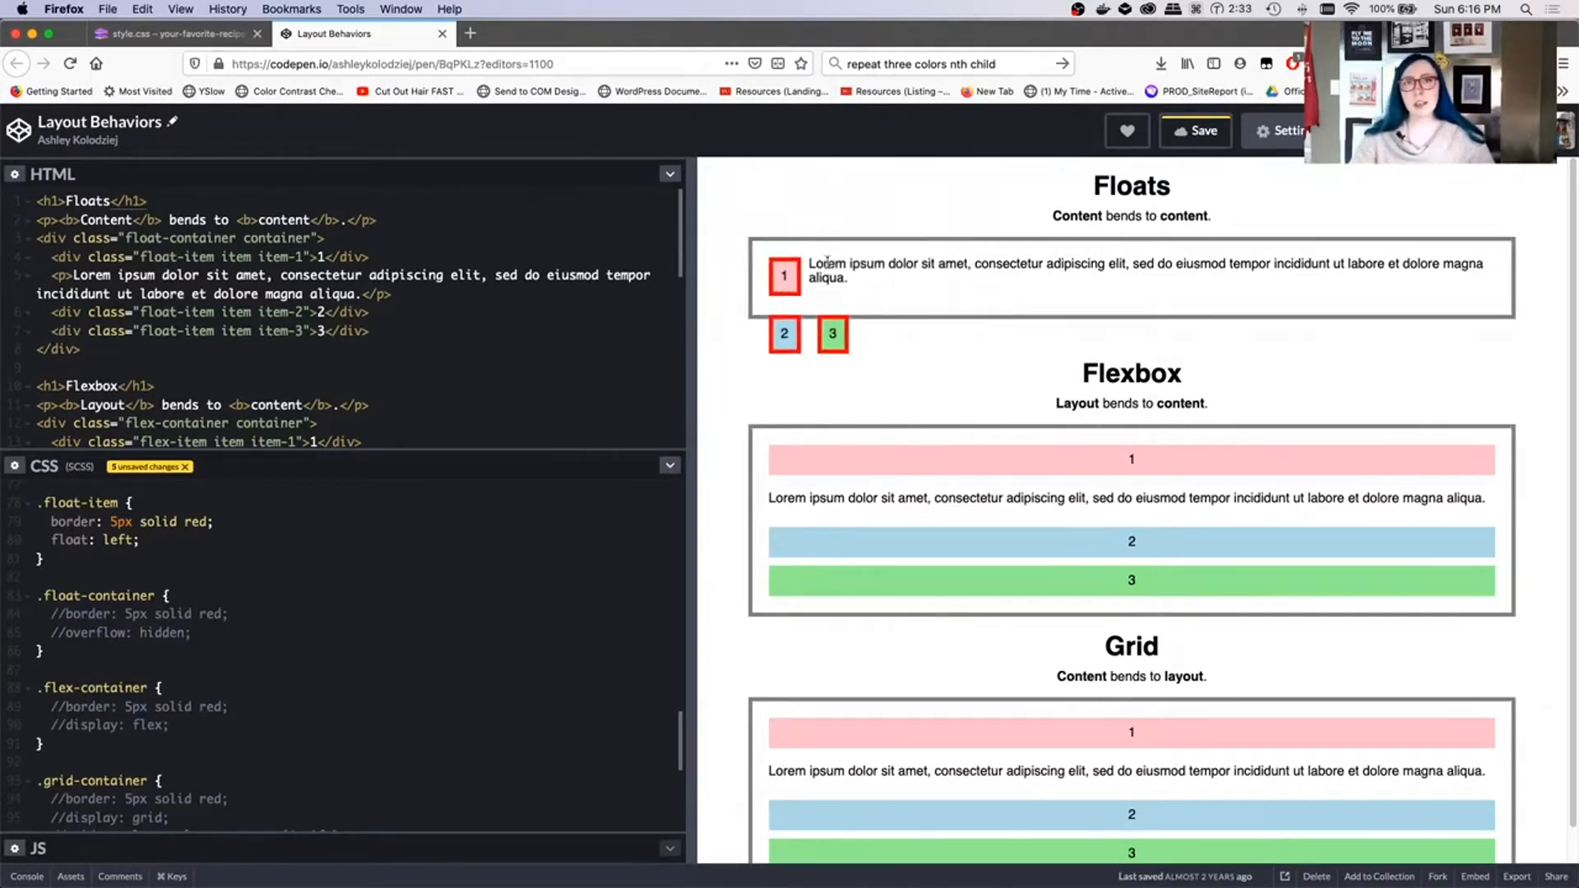
mouse_move(1113, 284)
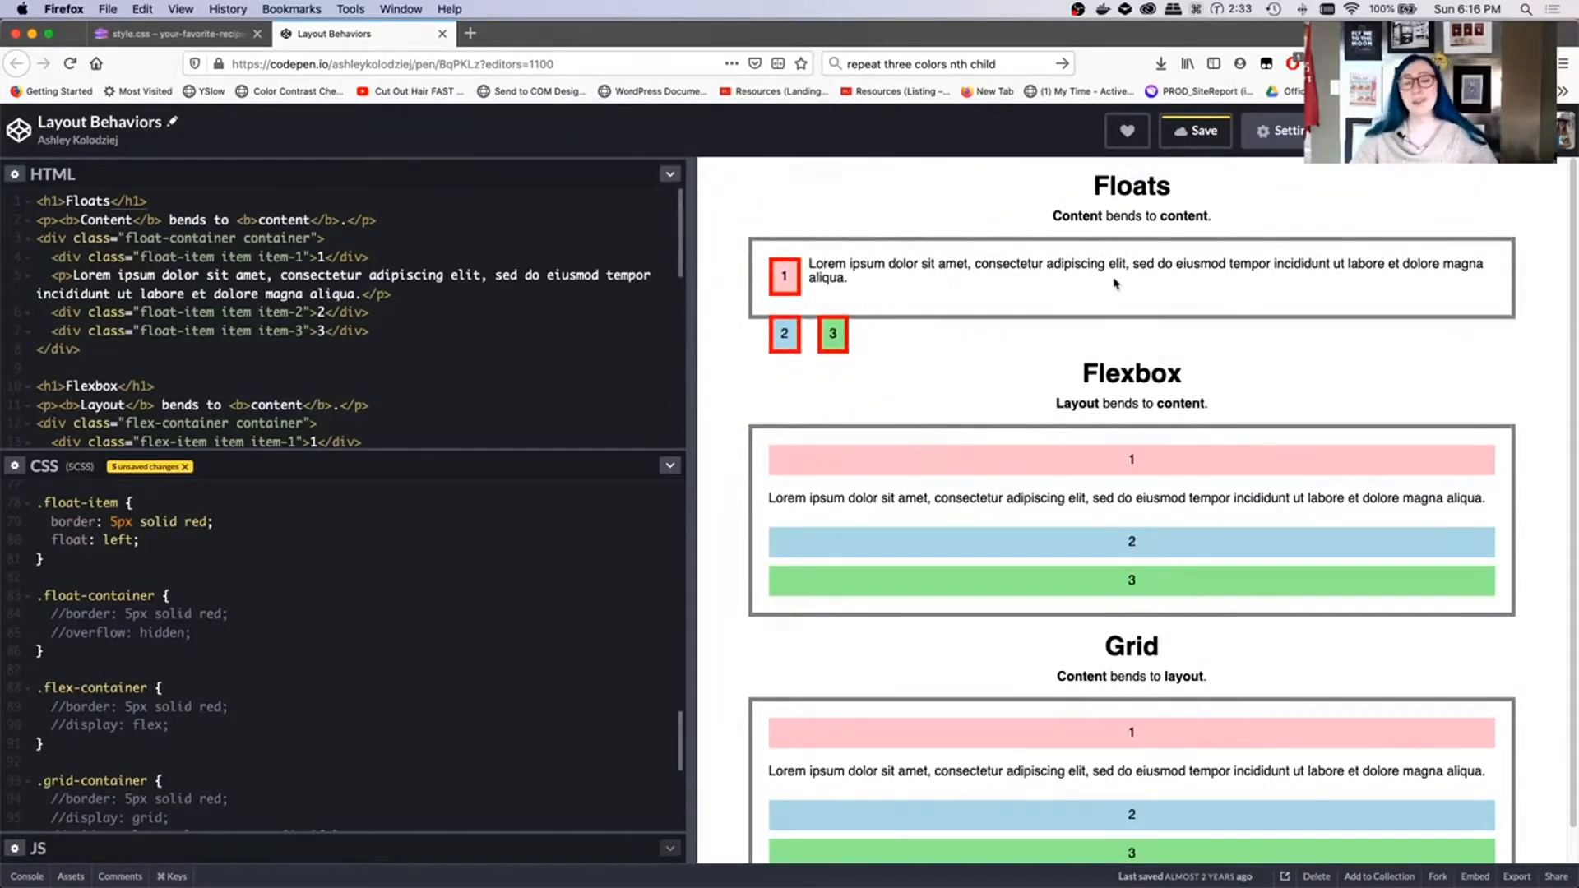
mouse_move(886, 147)
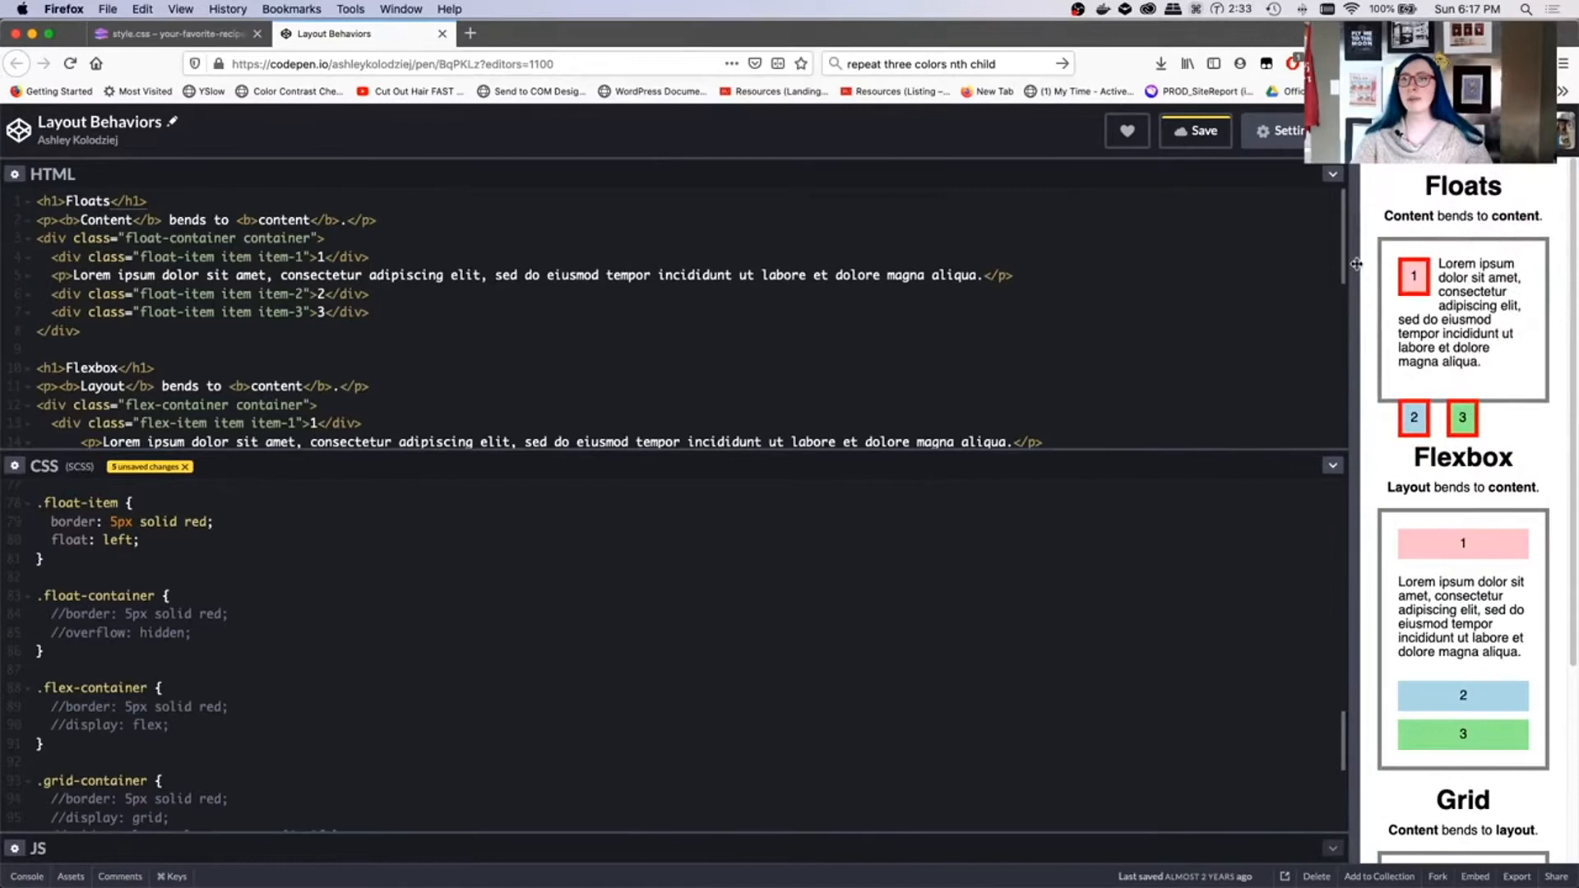
left_click_drag(1355, 264, 645, 273)
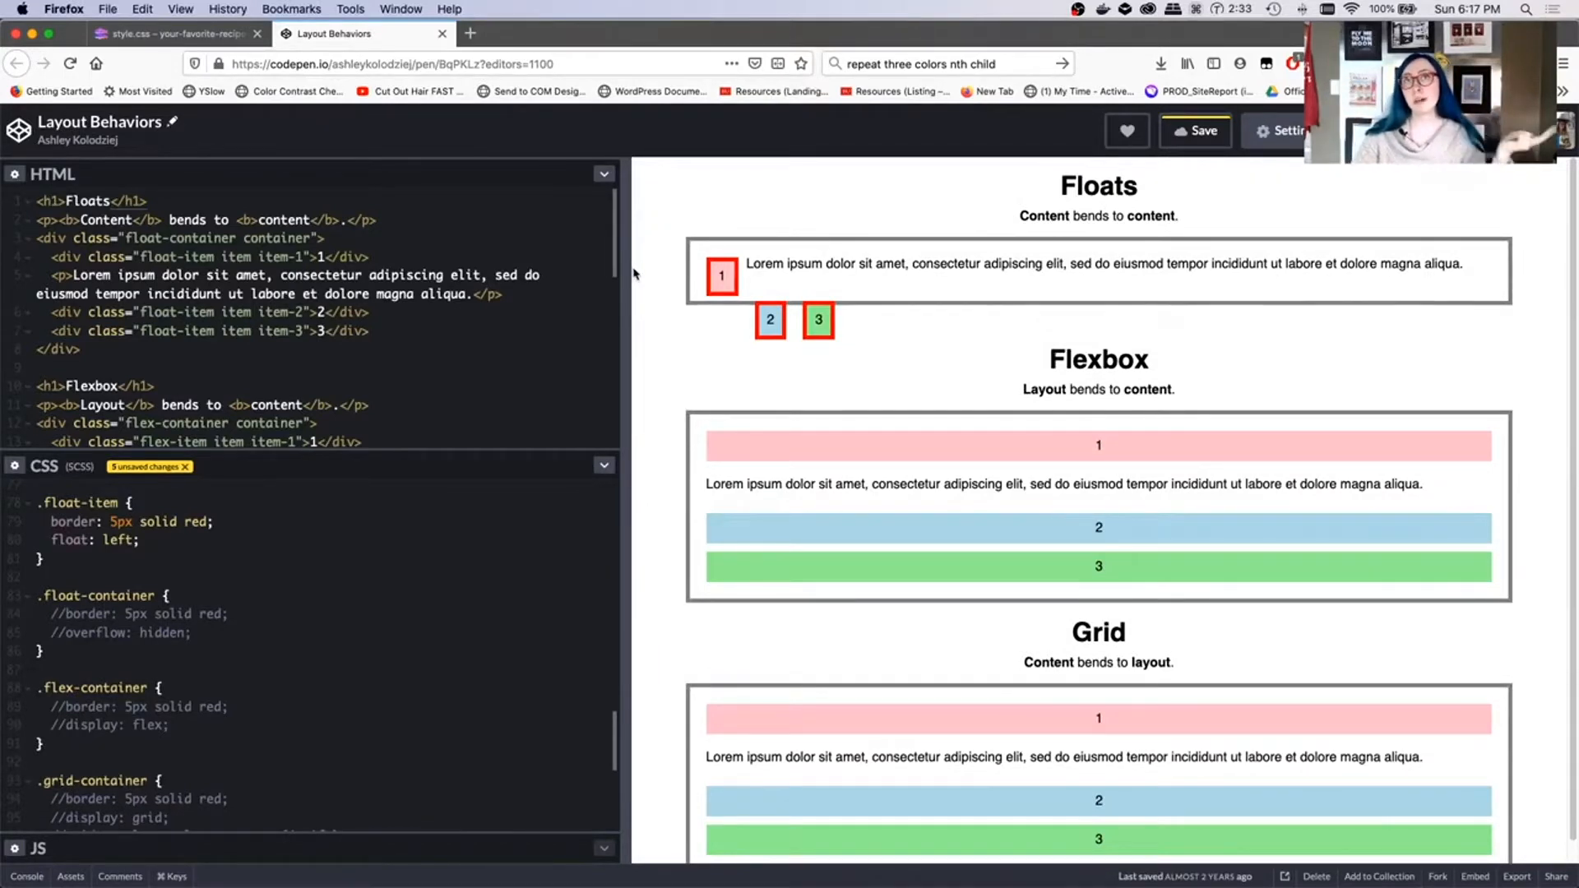
left_click_drag(632, 277, 786, 277)
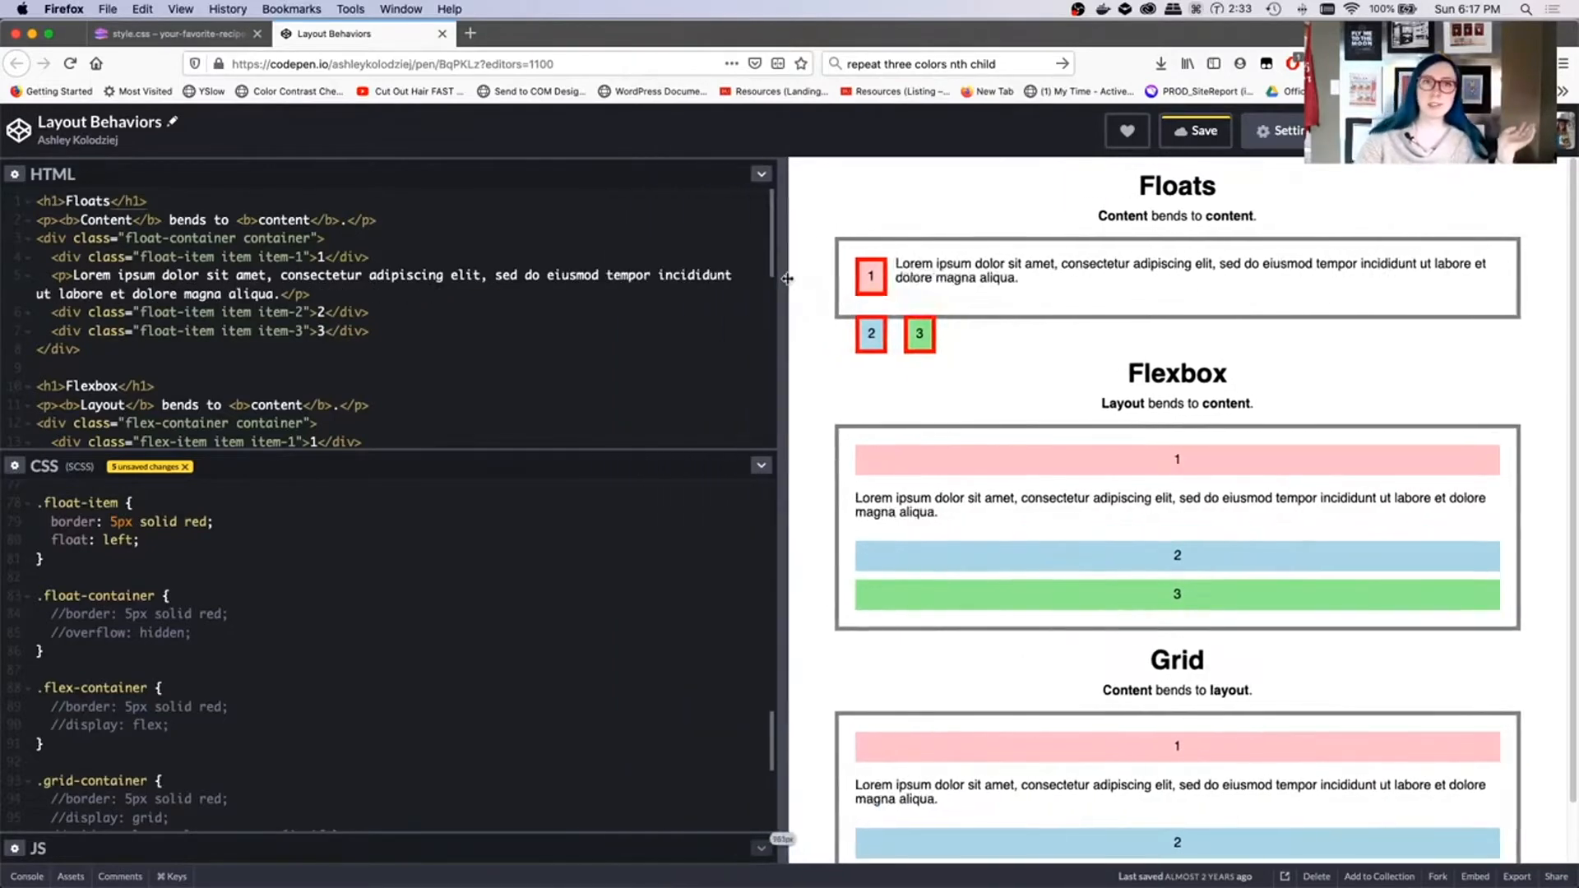
left_click_drag(786, 278, 192, 278)
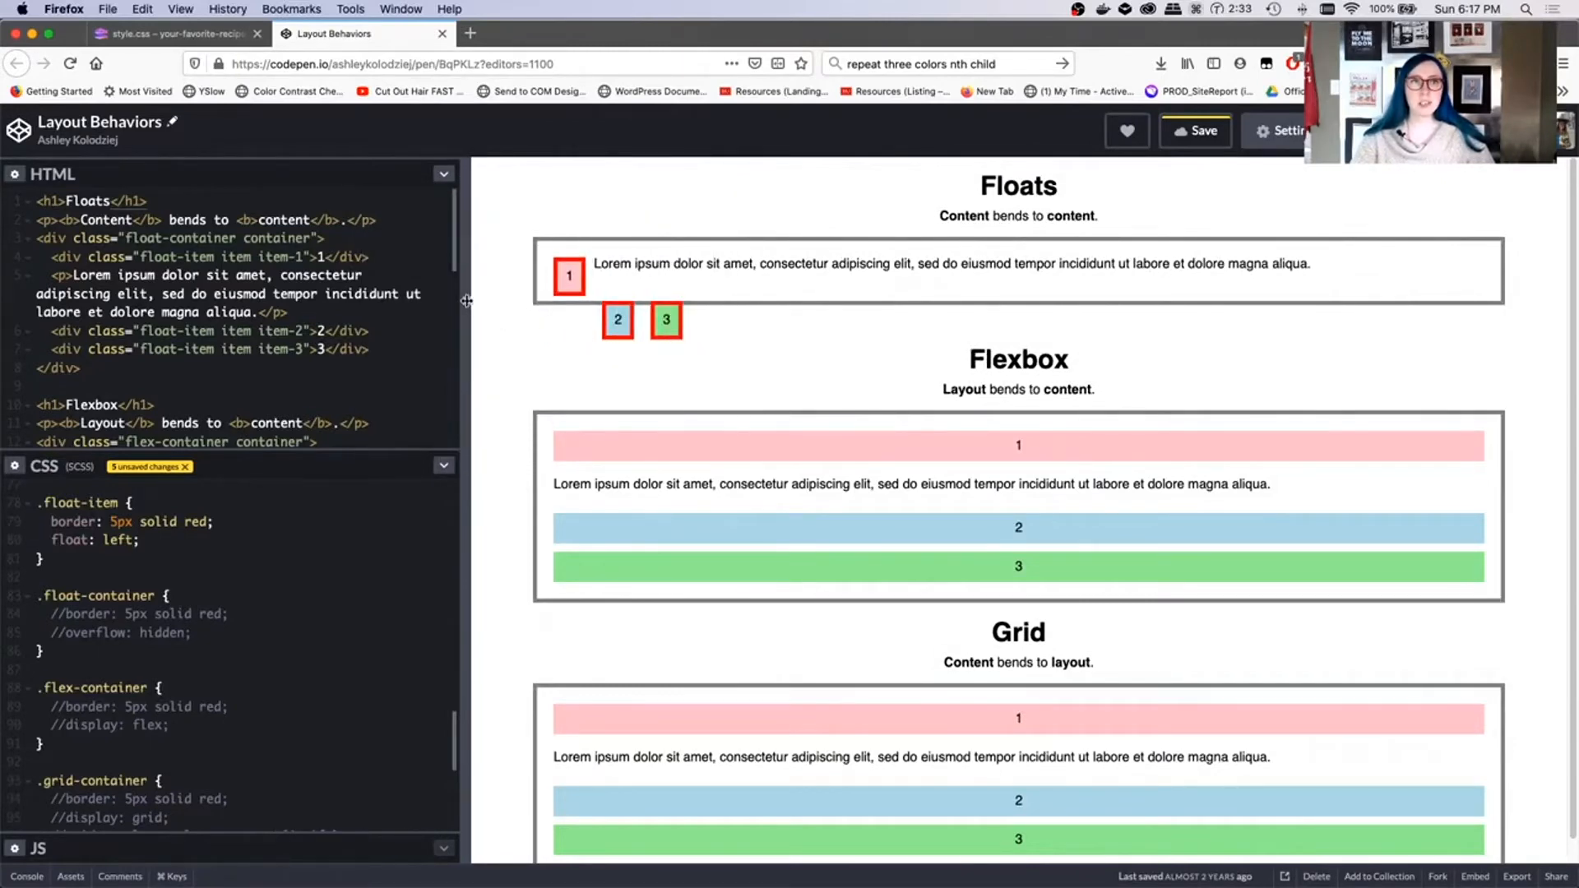
left_click_drag(466, 301, 794, 272)
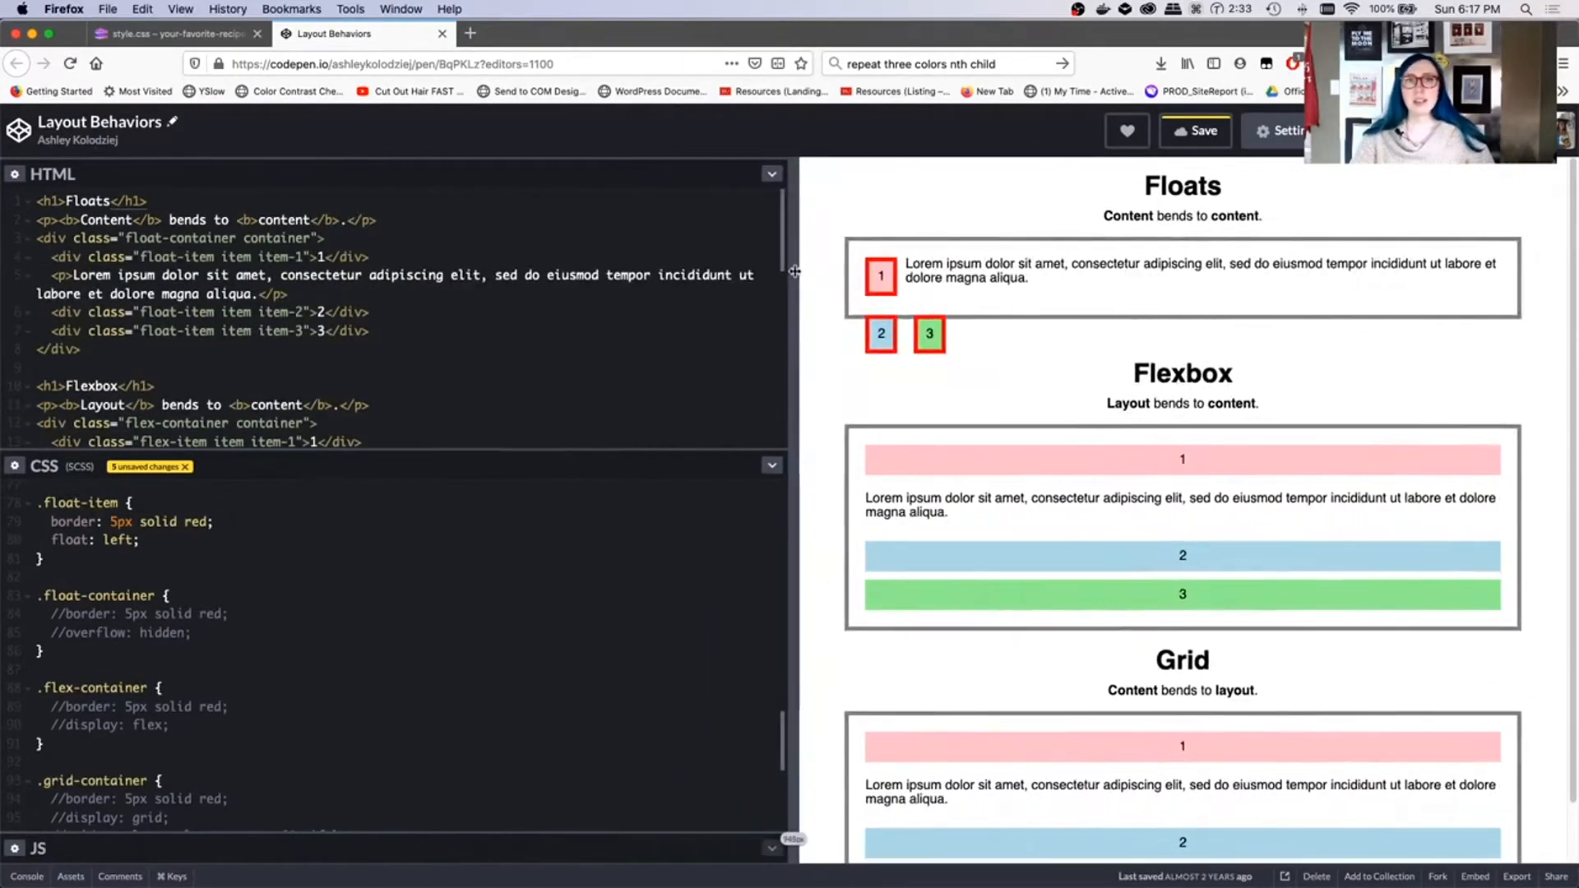
left_click_drag(793, 297, 637, 297)
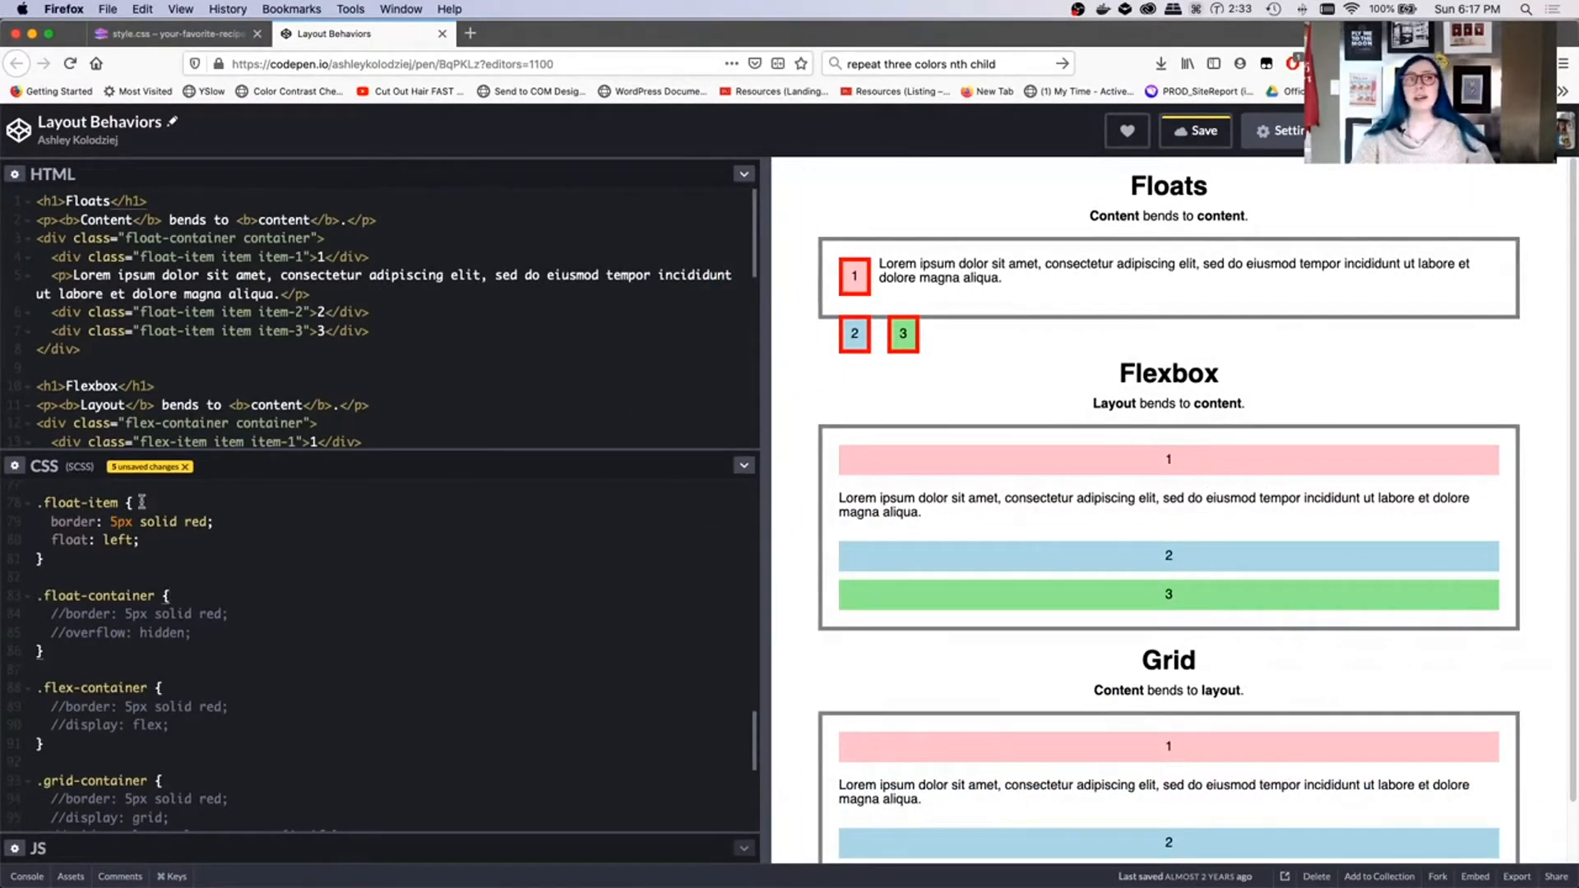
Step: Comment out the .float-item border and uncomment the red .float-container border
type("//")
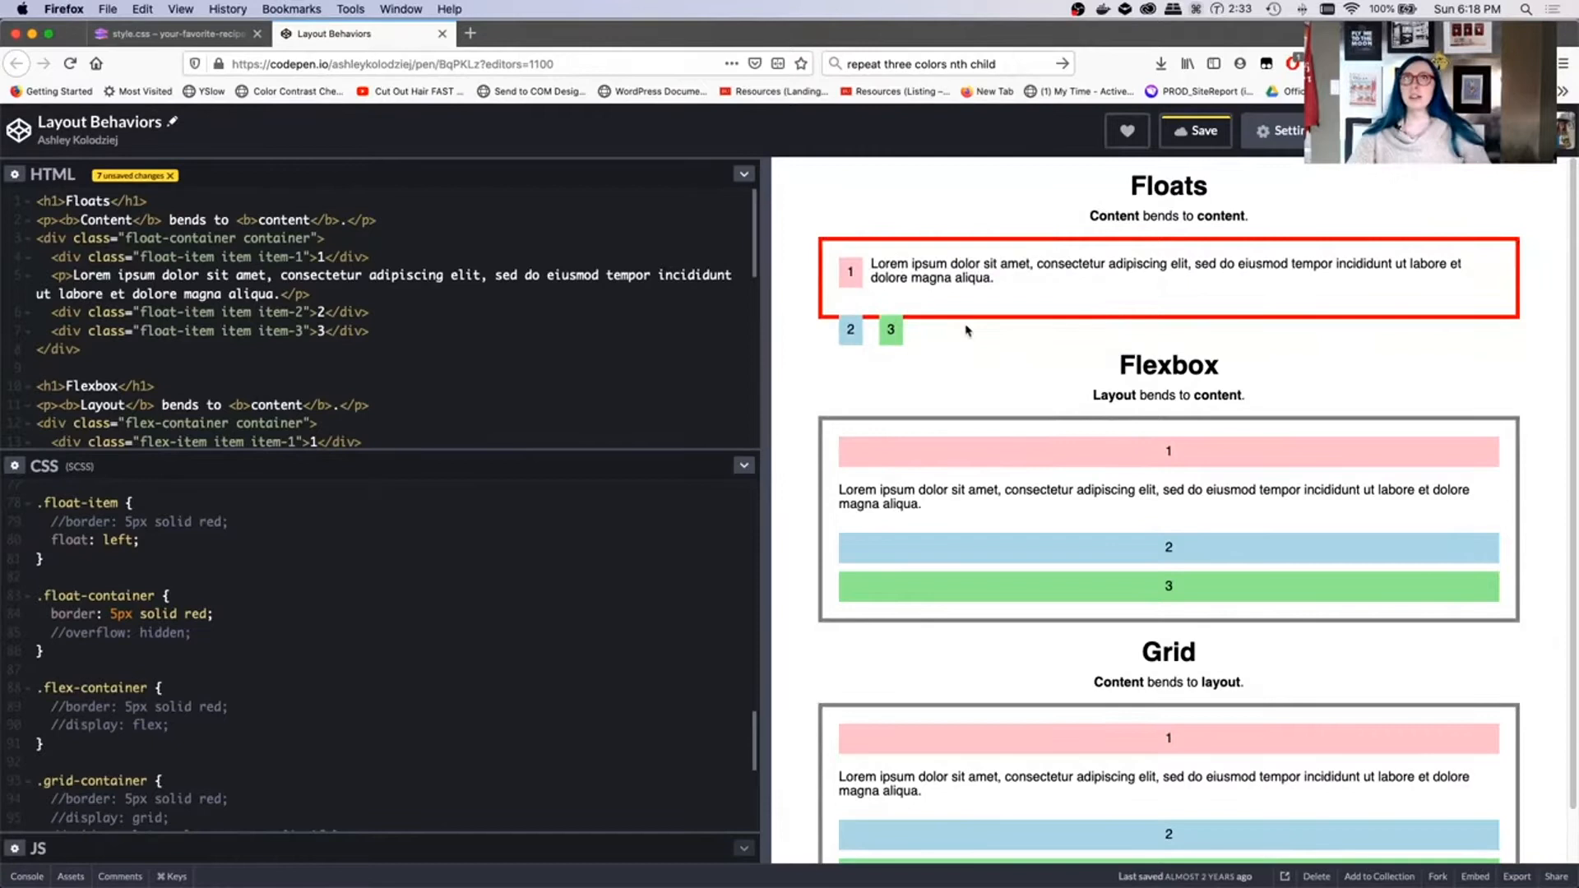
mouse_move(875, 307)
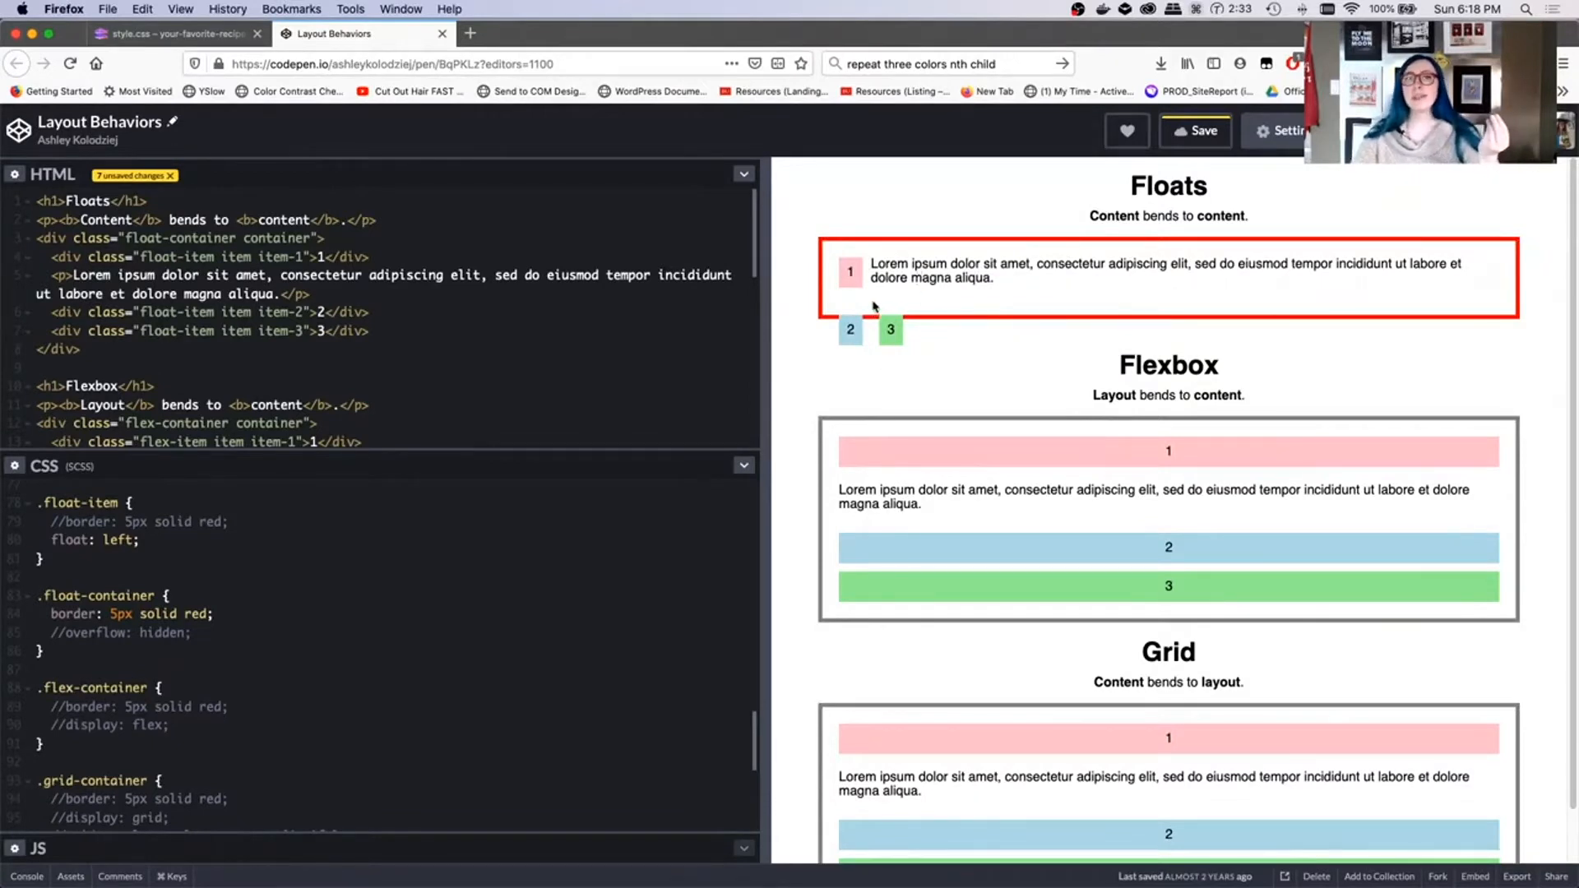
mouse_move(947, 320)
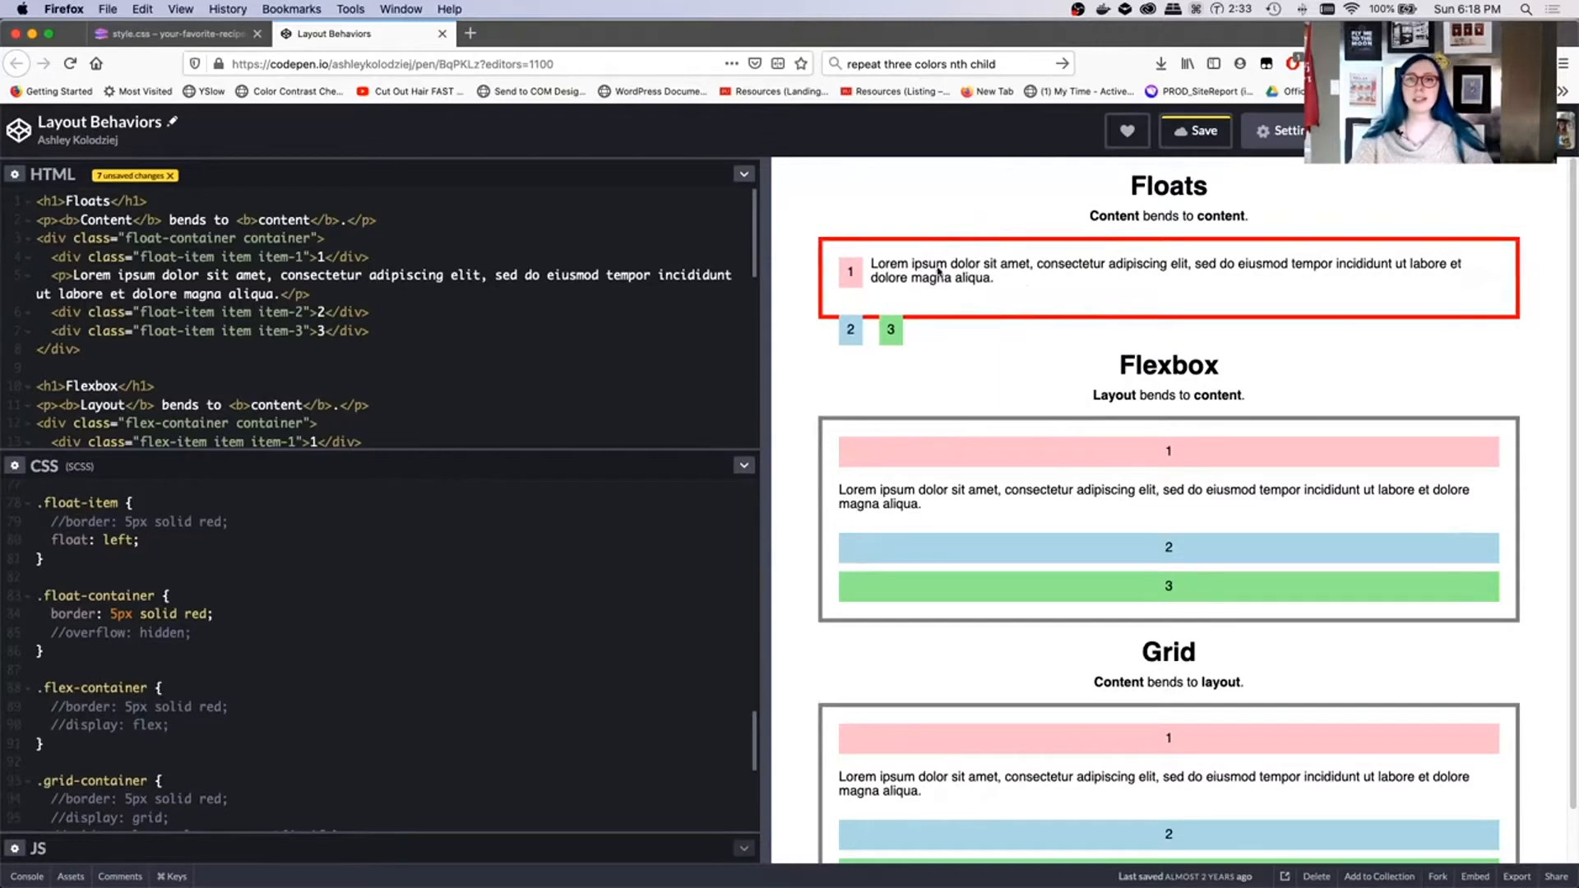
left_click_drag(874, 263, 992, 278)
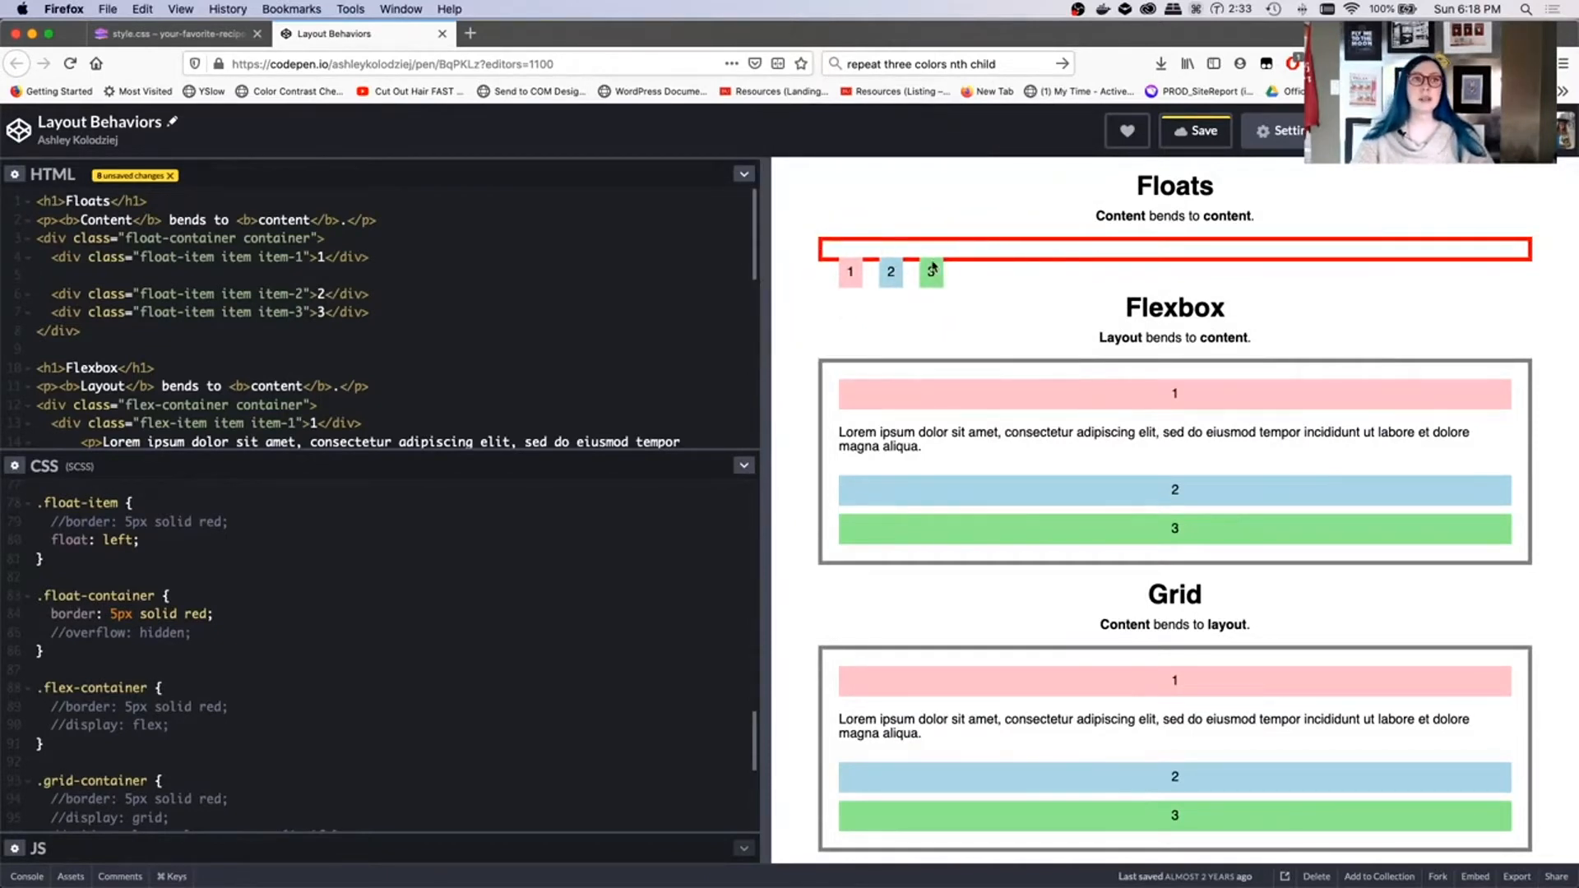
mouse_move(936, 242)
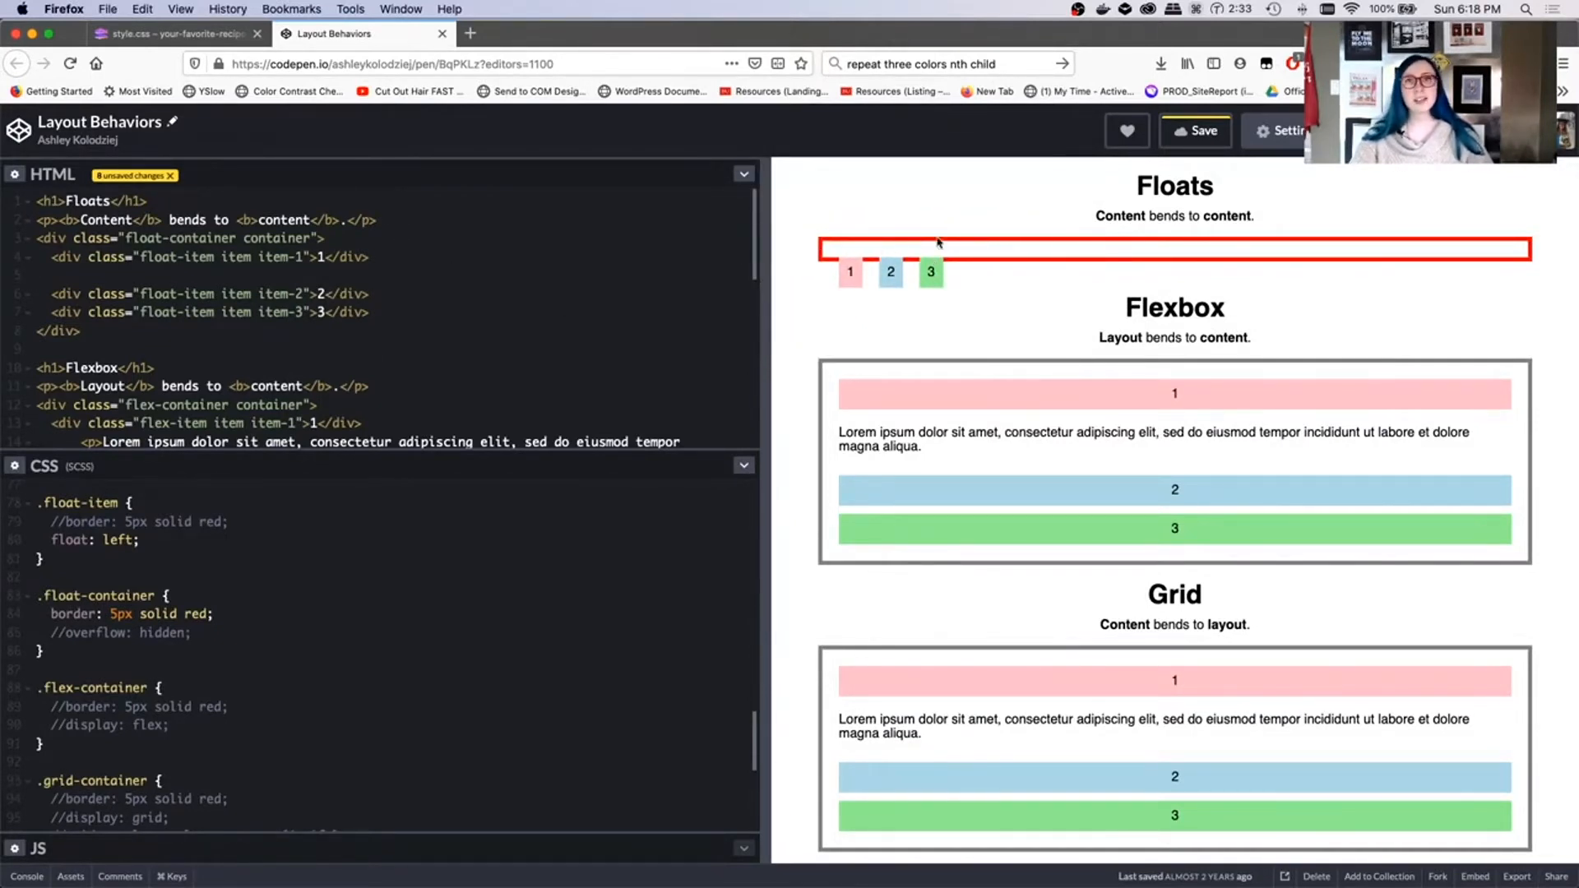
mouse_move(806, 250)
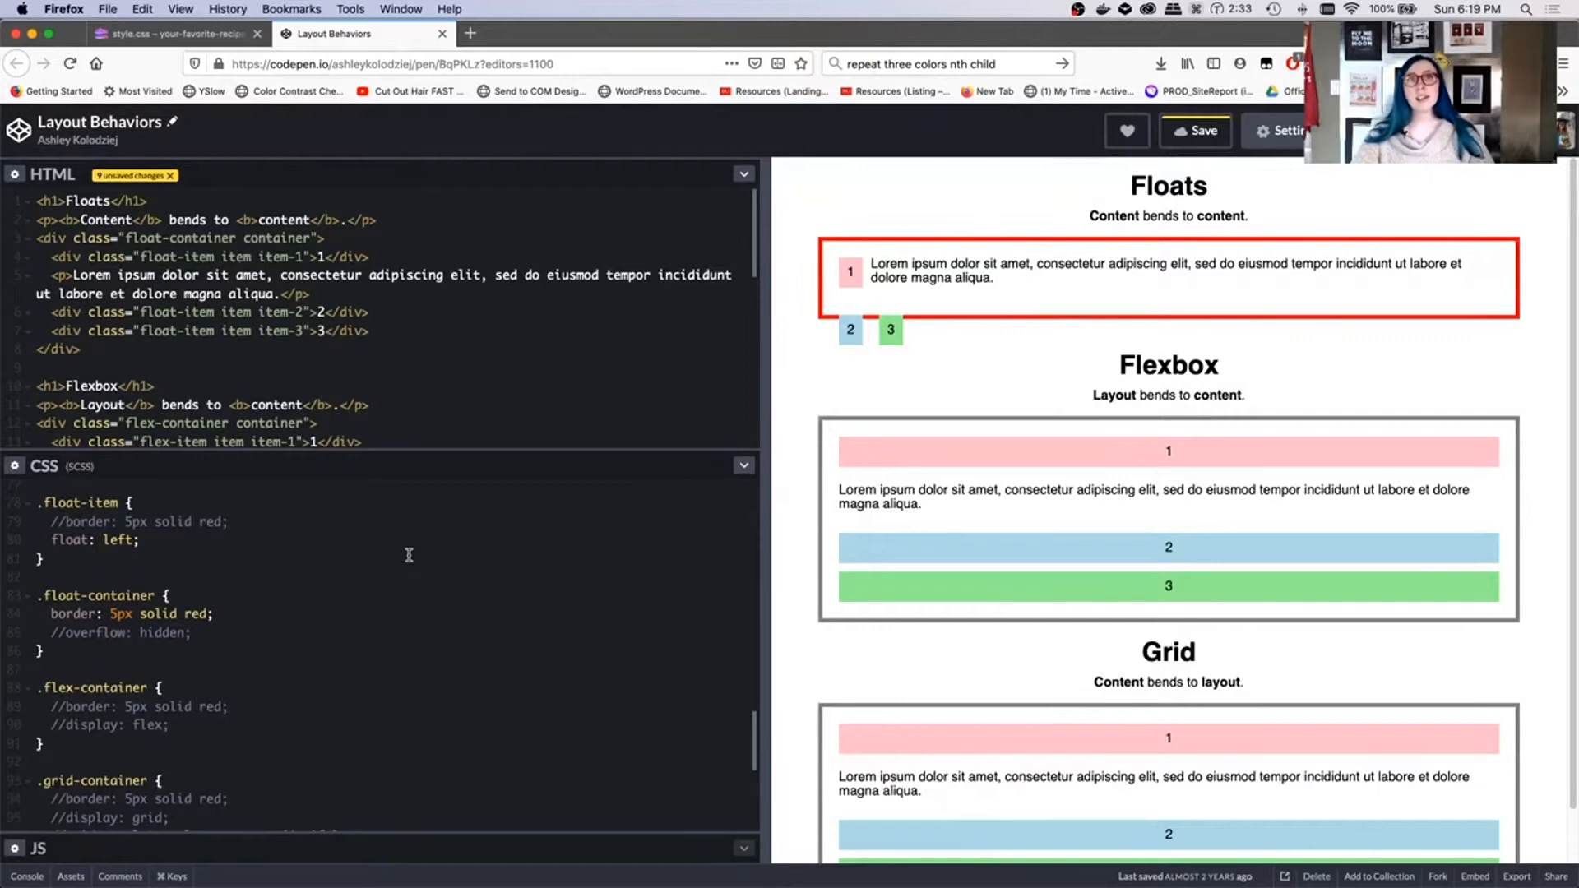
mouse_move(543, 535)
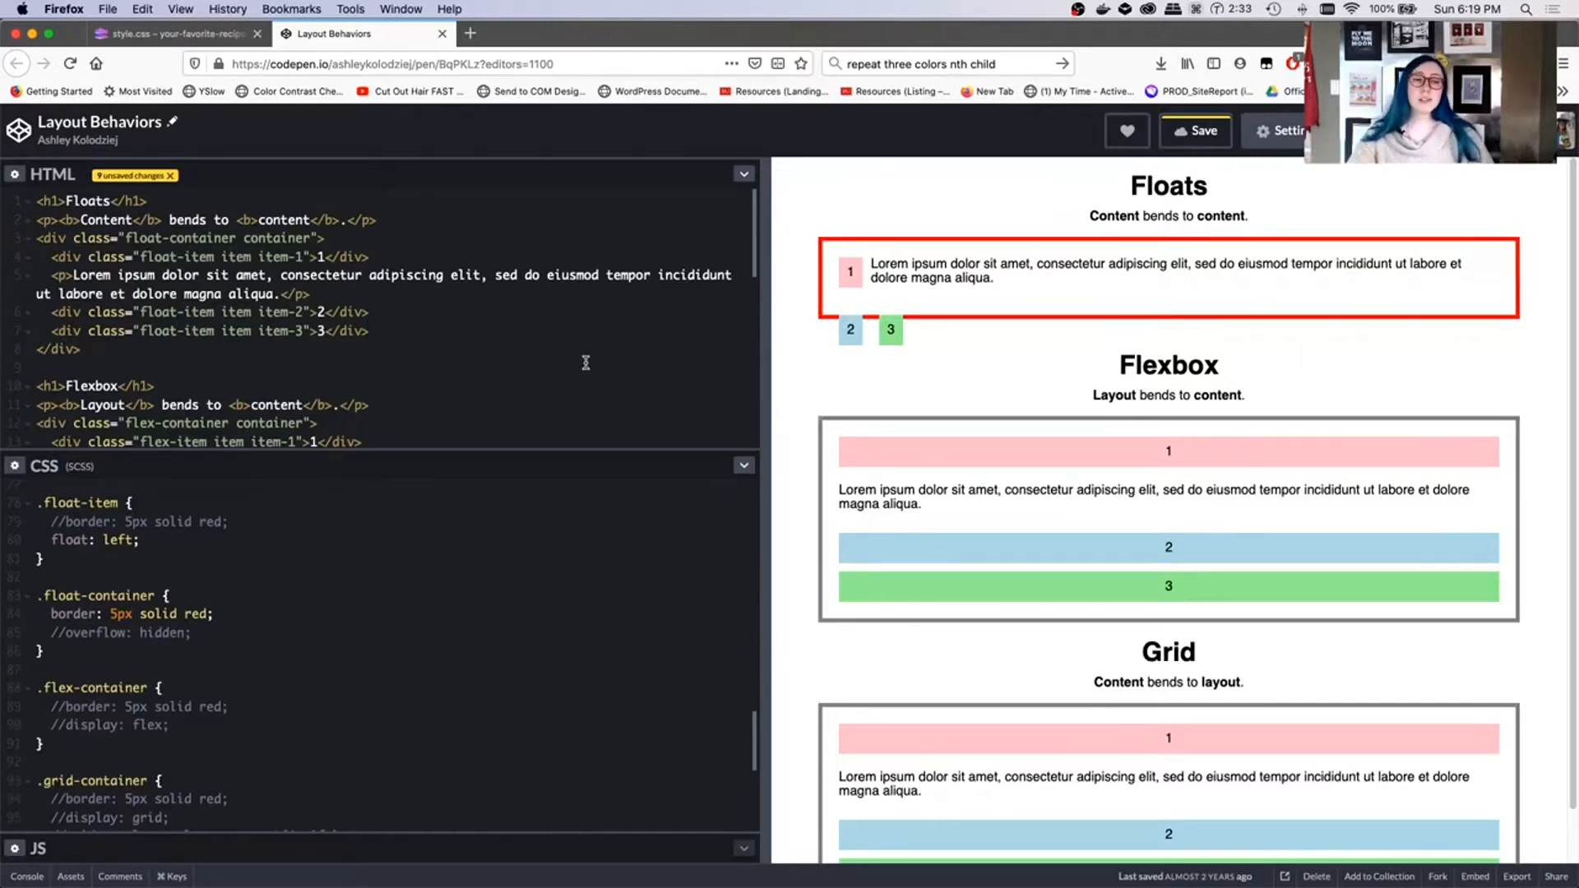
Step: Try a clearing div with clear: both, then uncomment overflow: hidden on .float-container
type("<div")
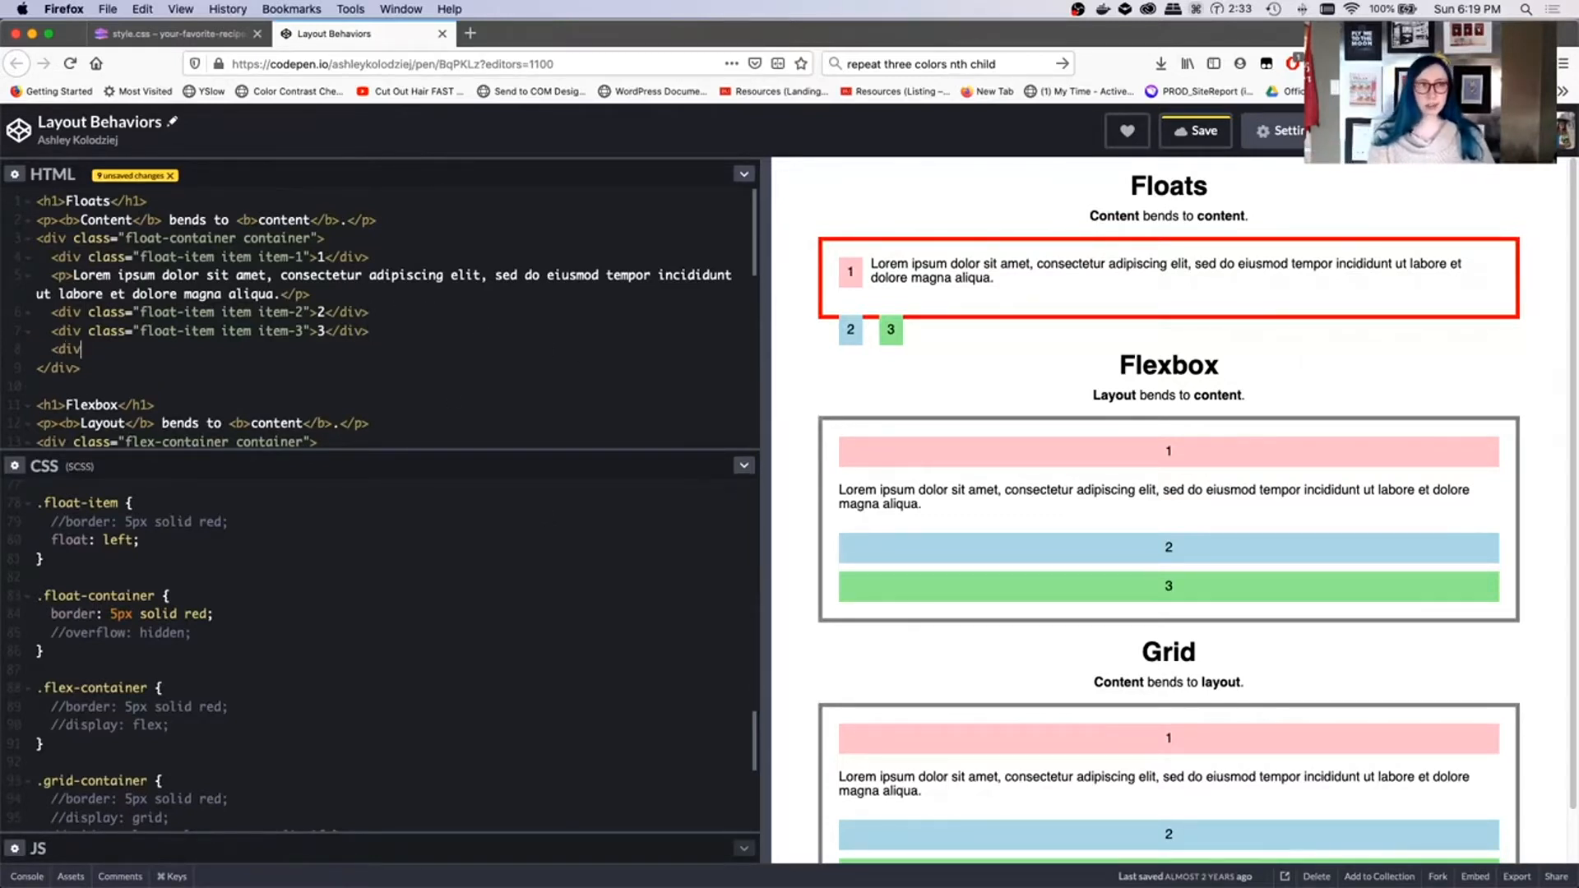
type("<?d")
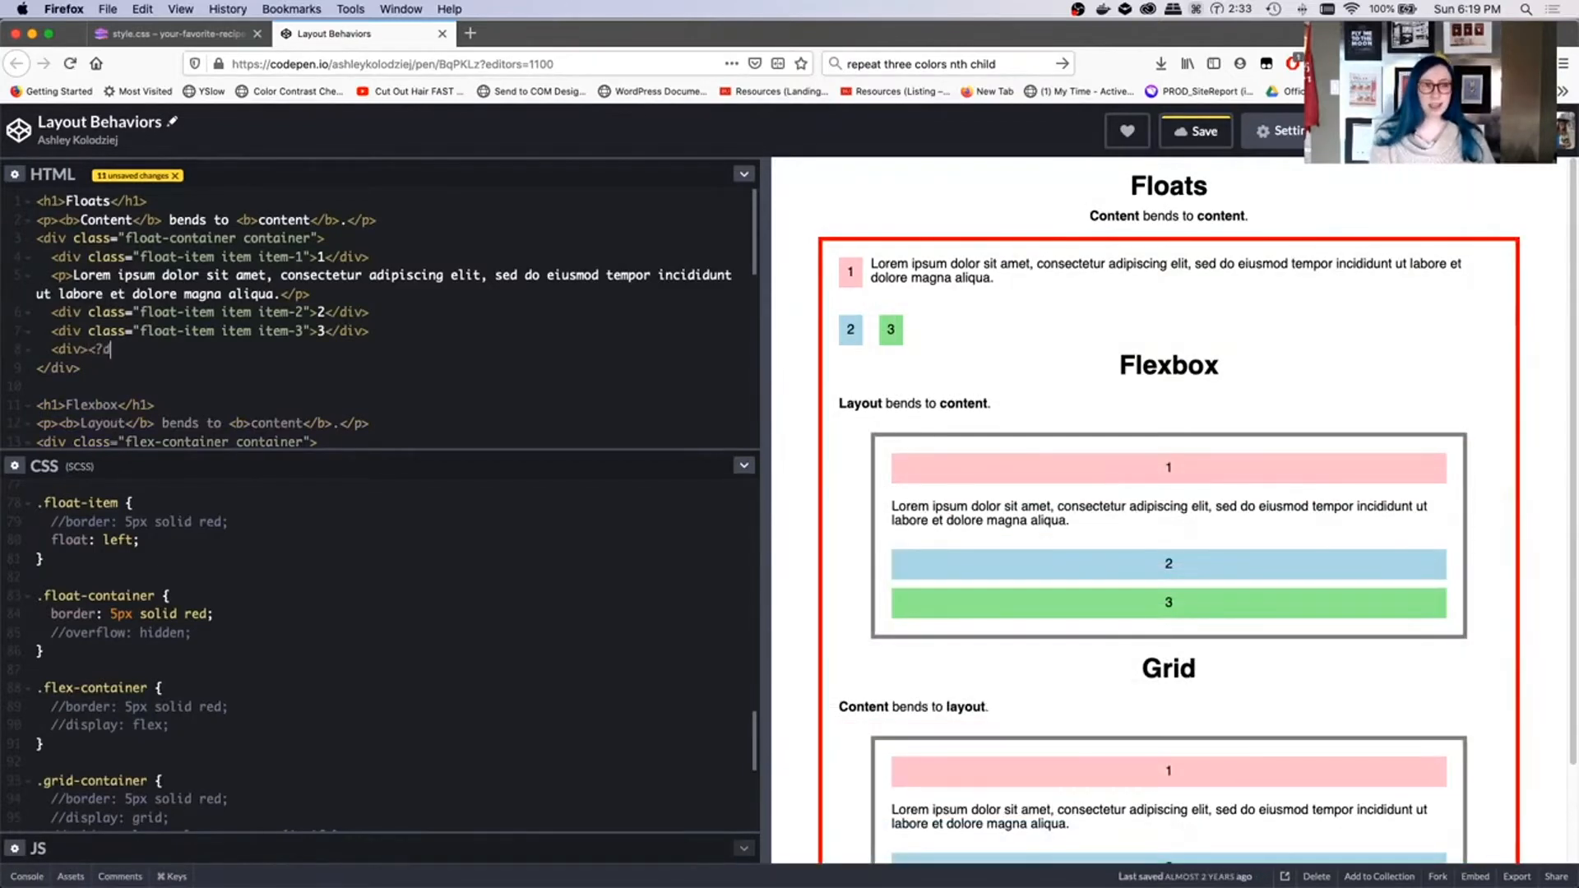
type("/div>")
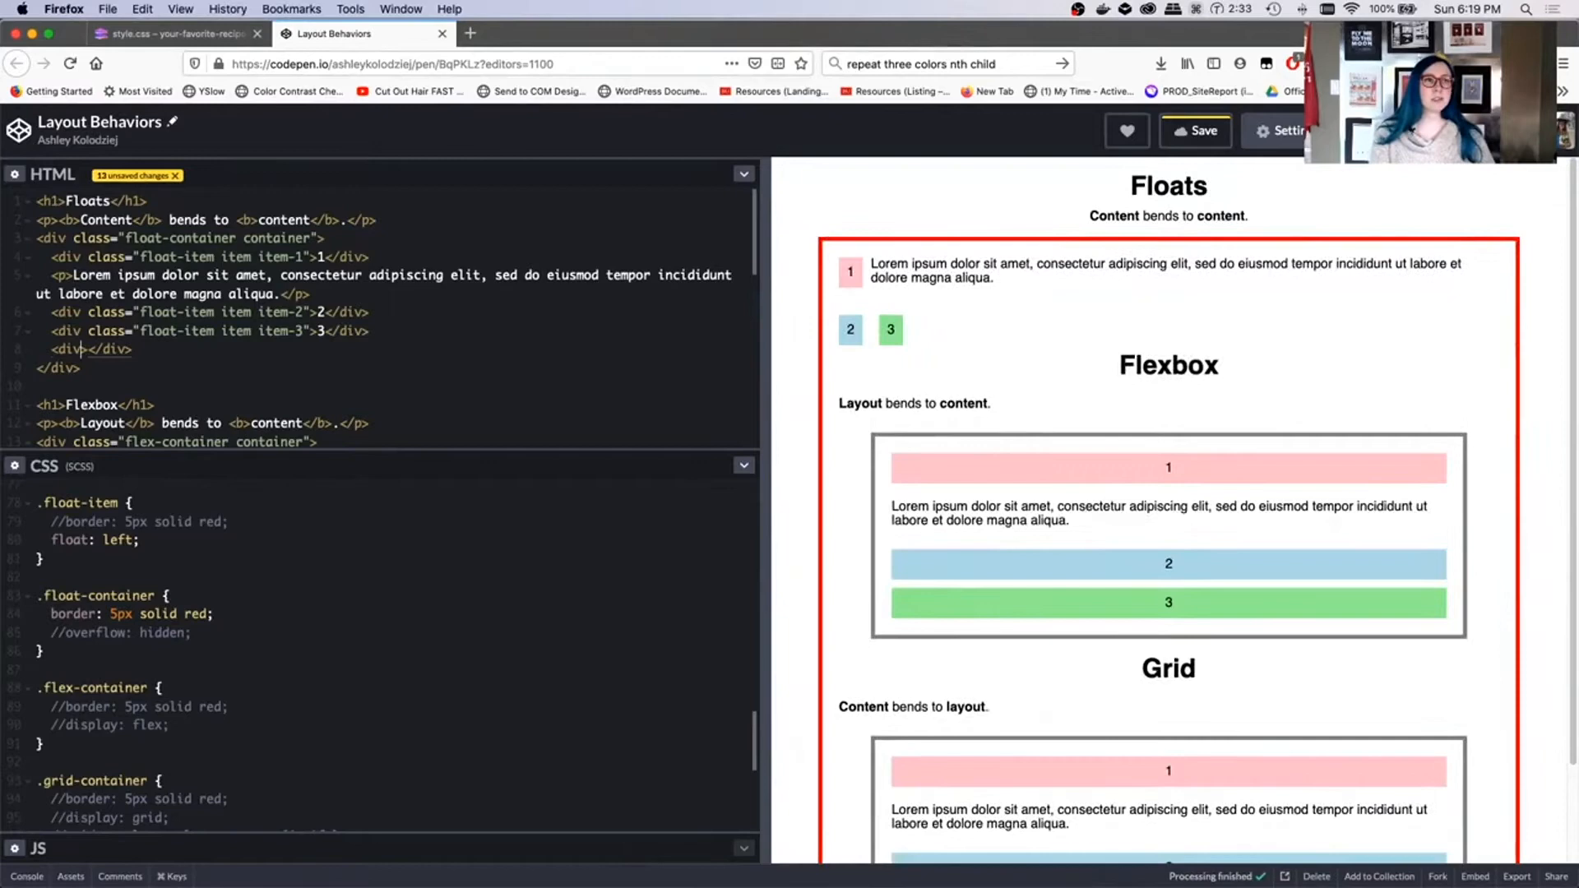
type("style=\"clear\"")
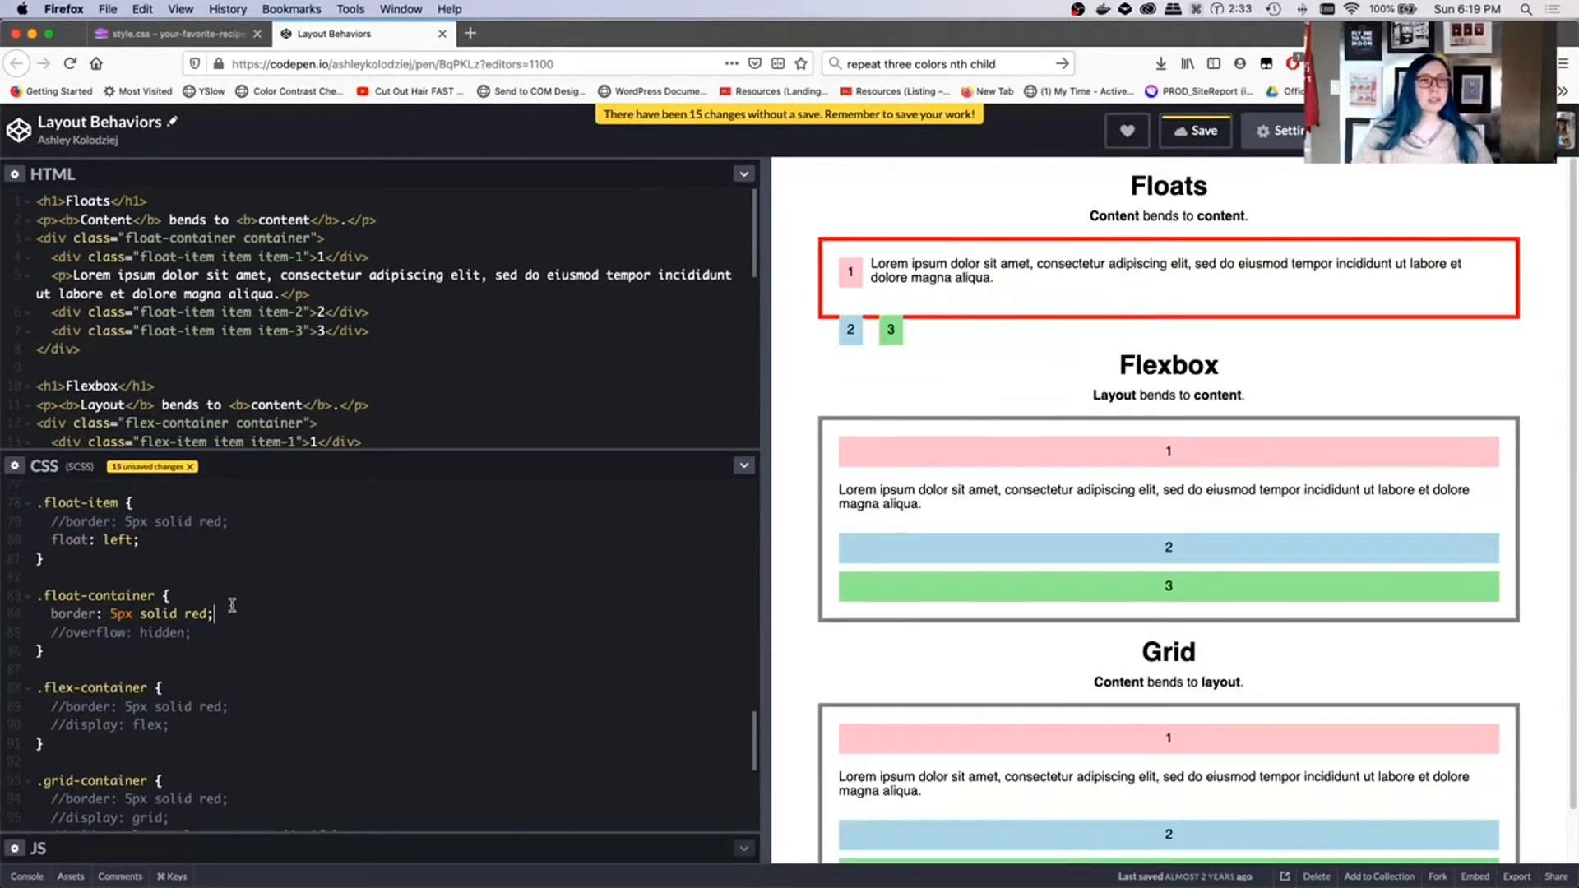
type("clear:")
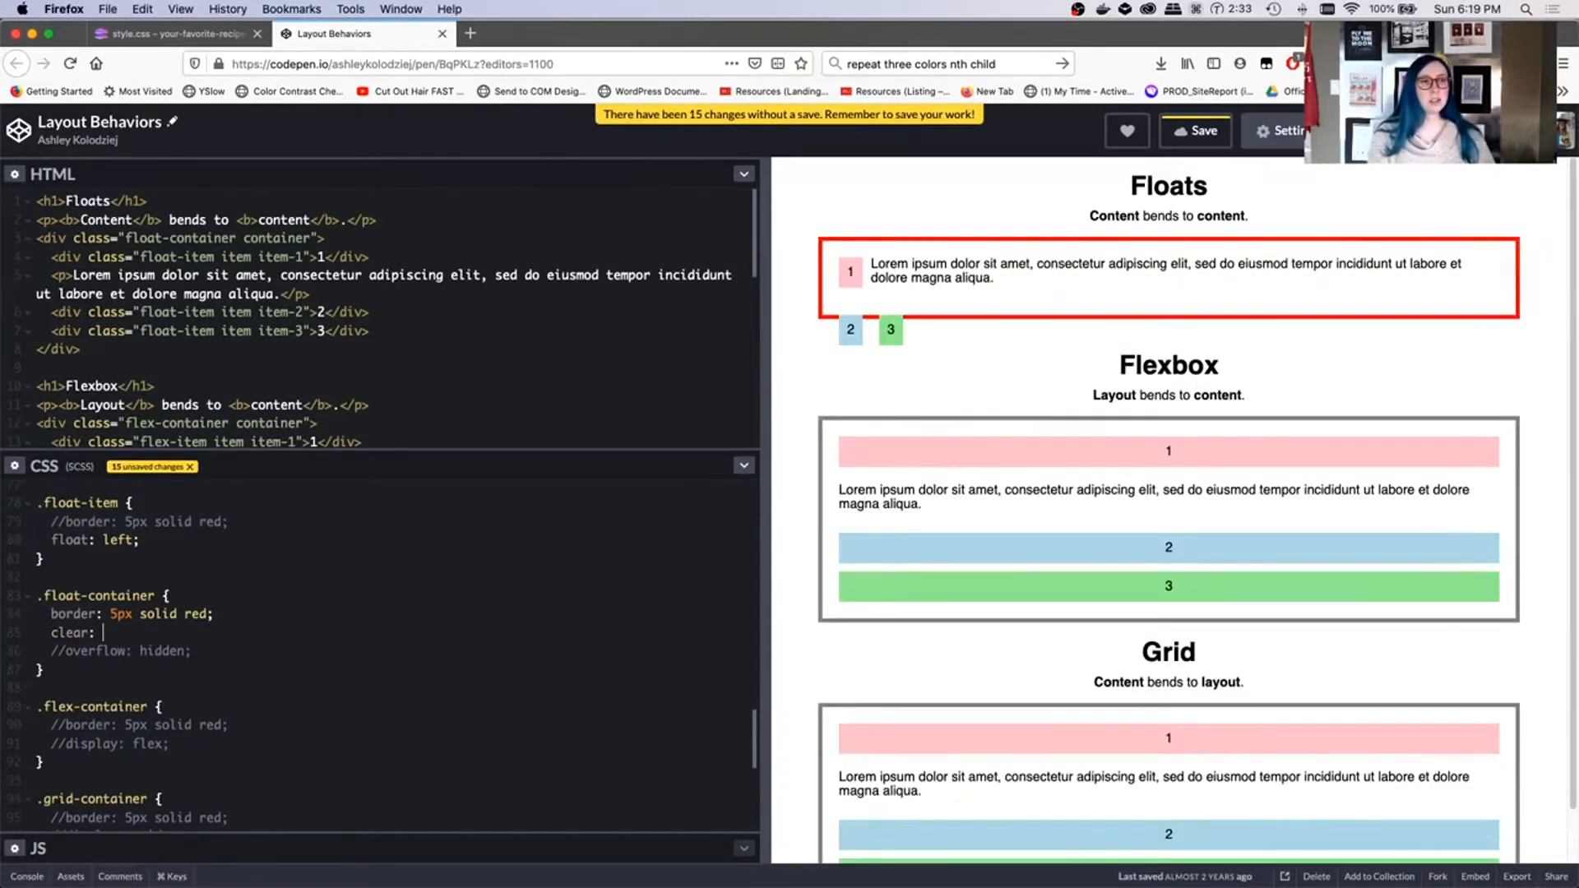
type("both")
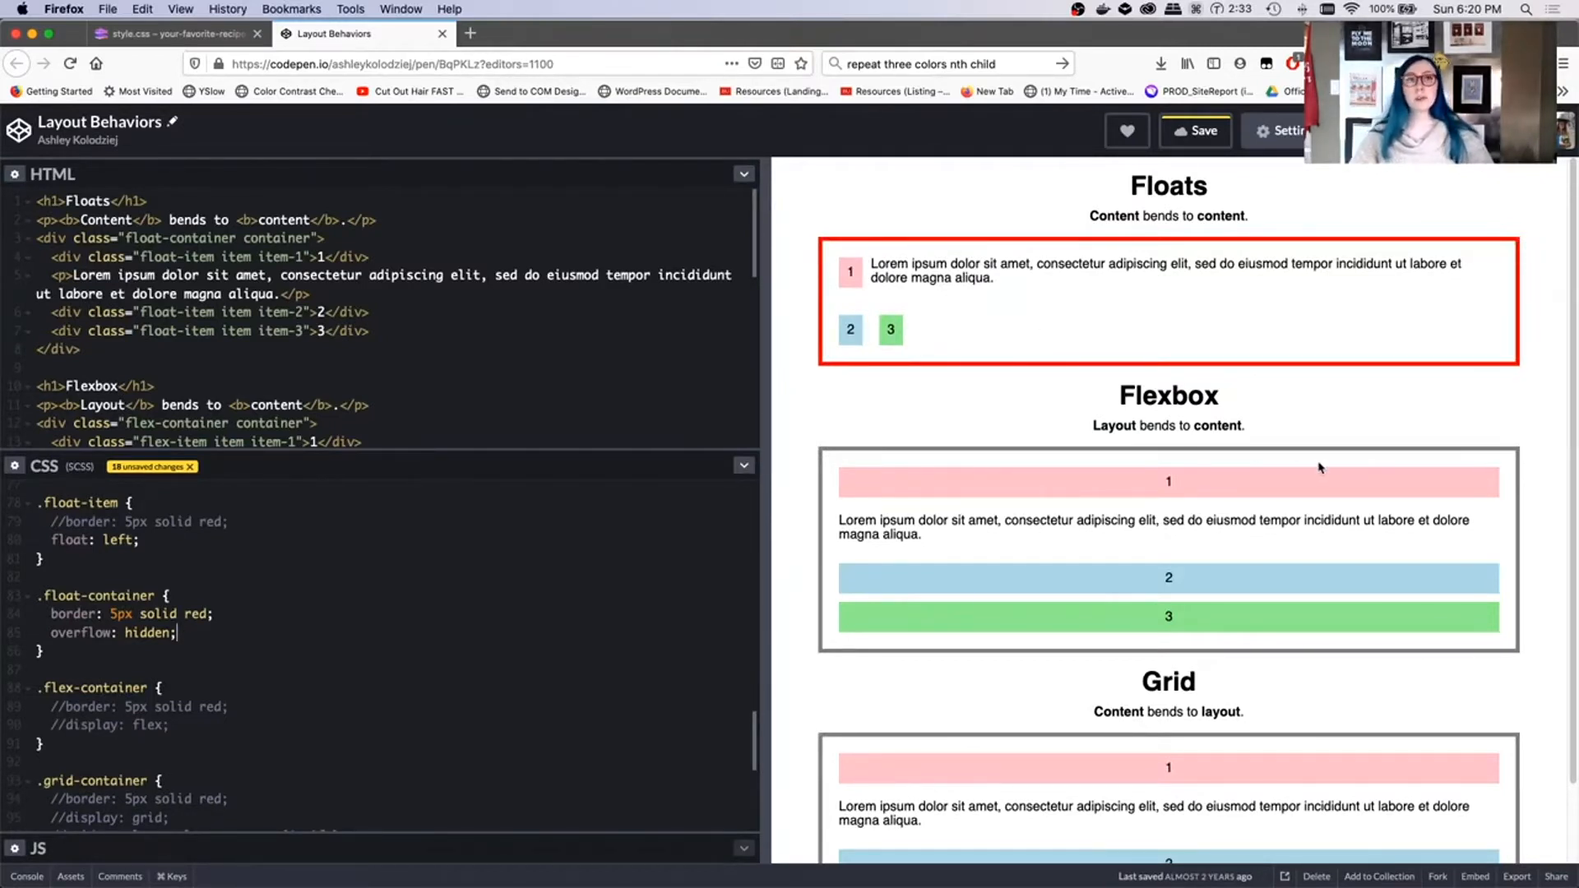
mouse_move(795, 304)
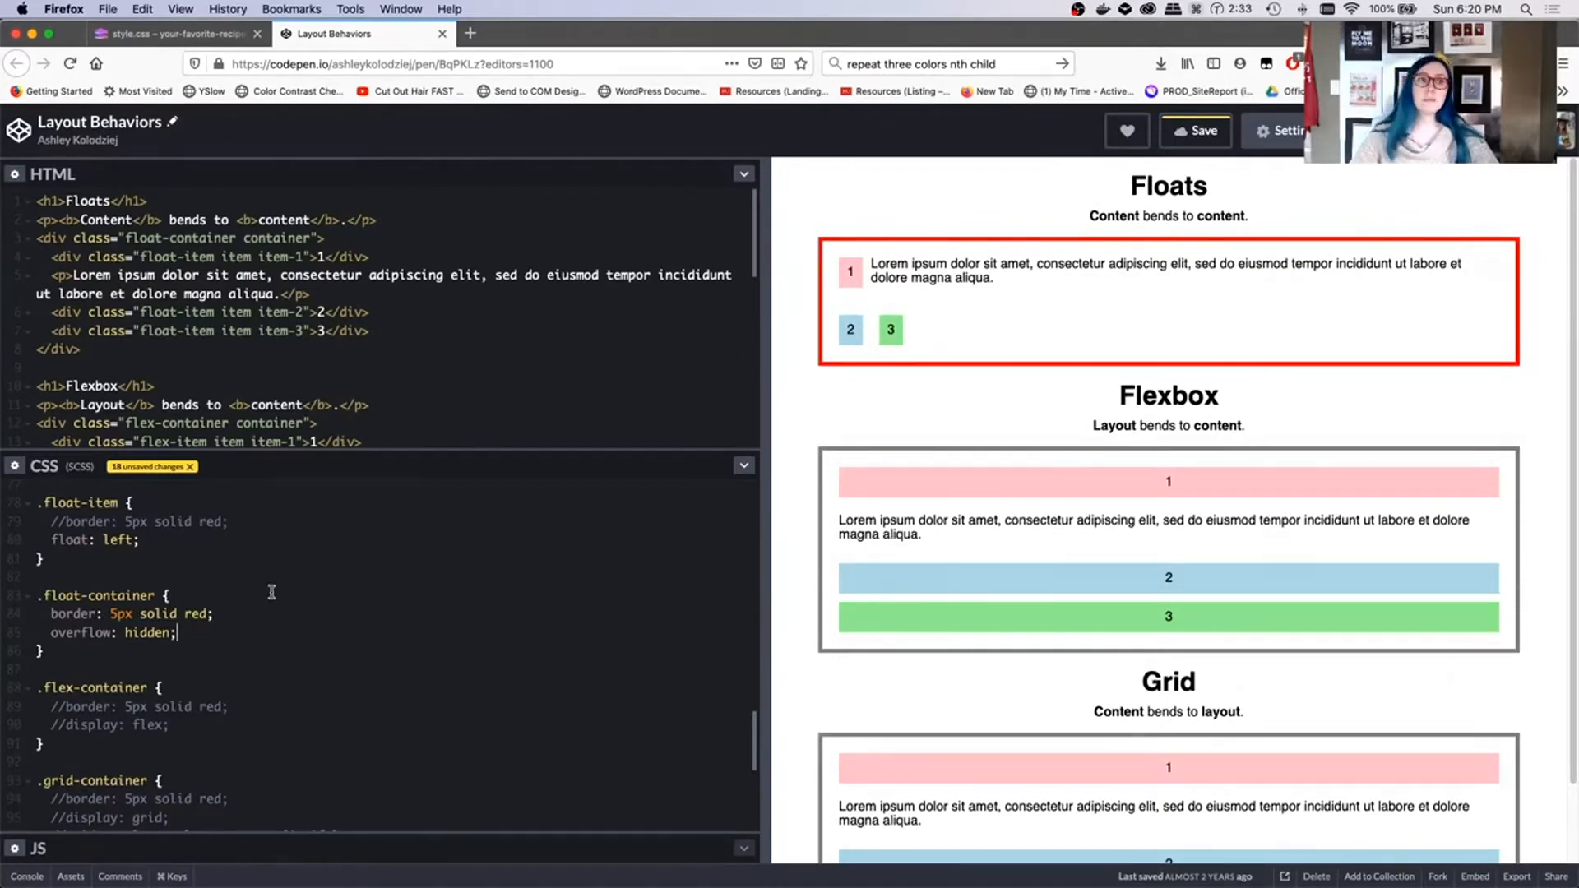
mouse_move(910, 371)
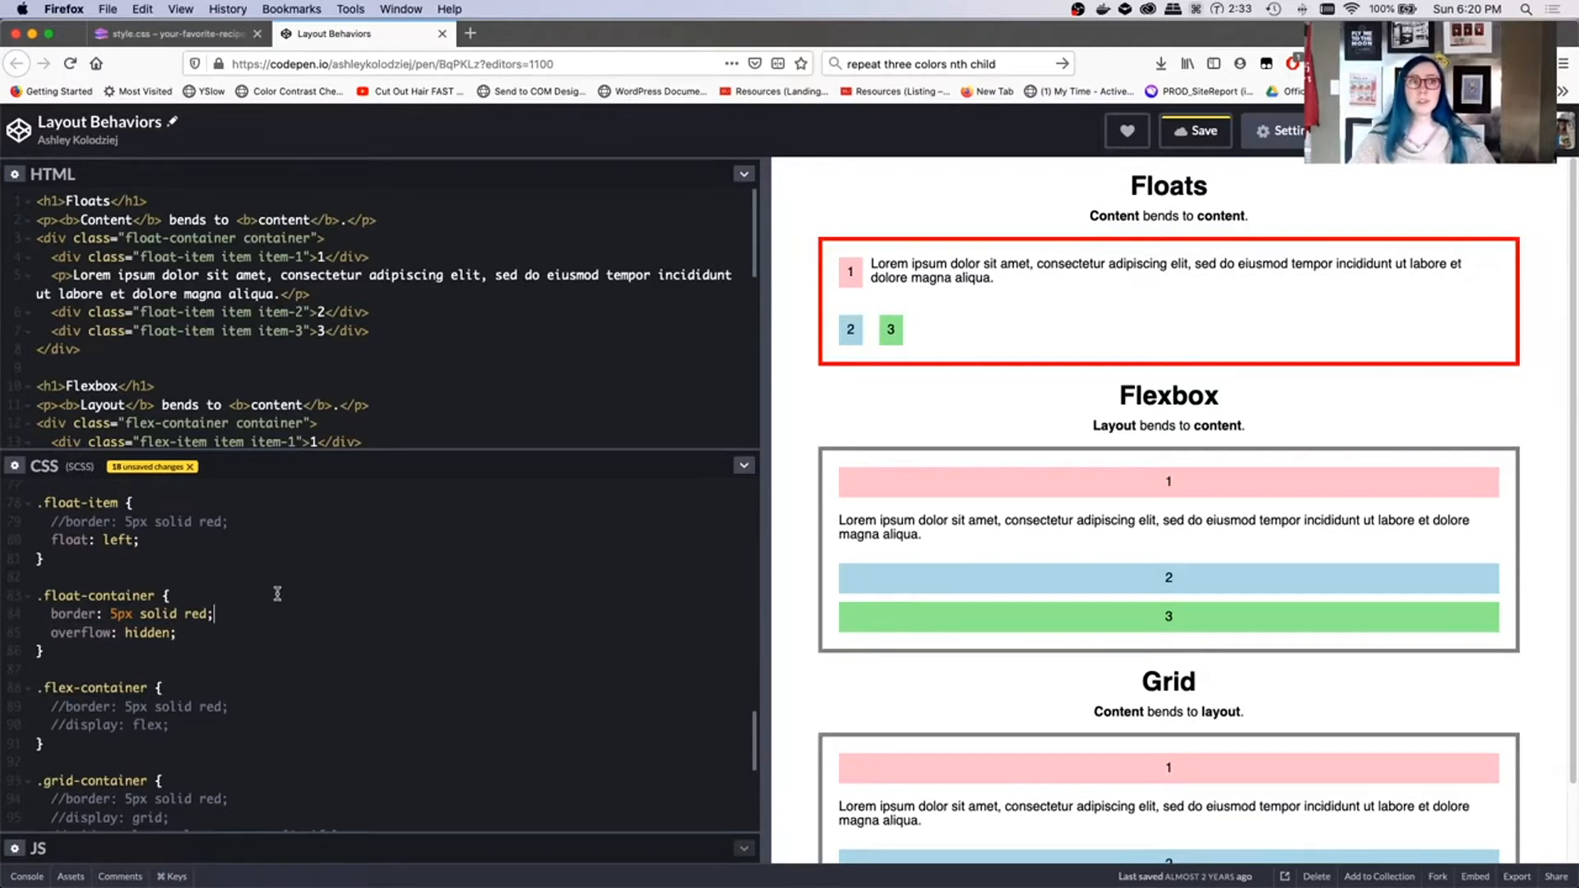
Step: Comment out overflow: hidden in .float-container with //
left_click(179, 632)
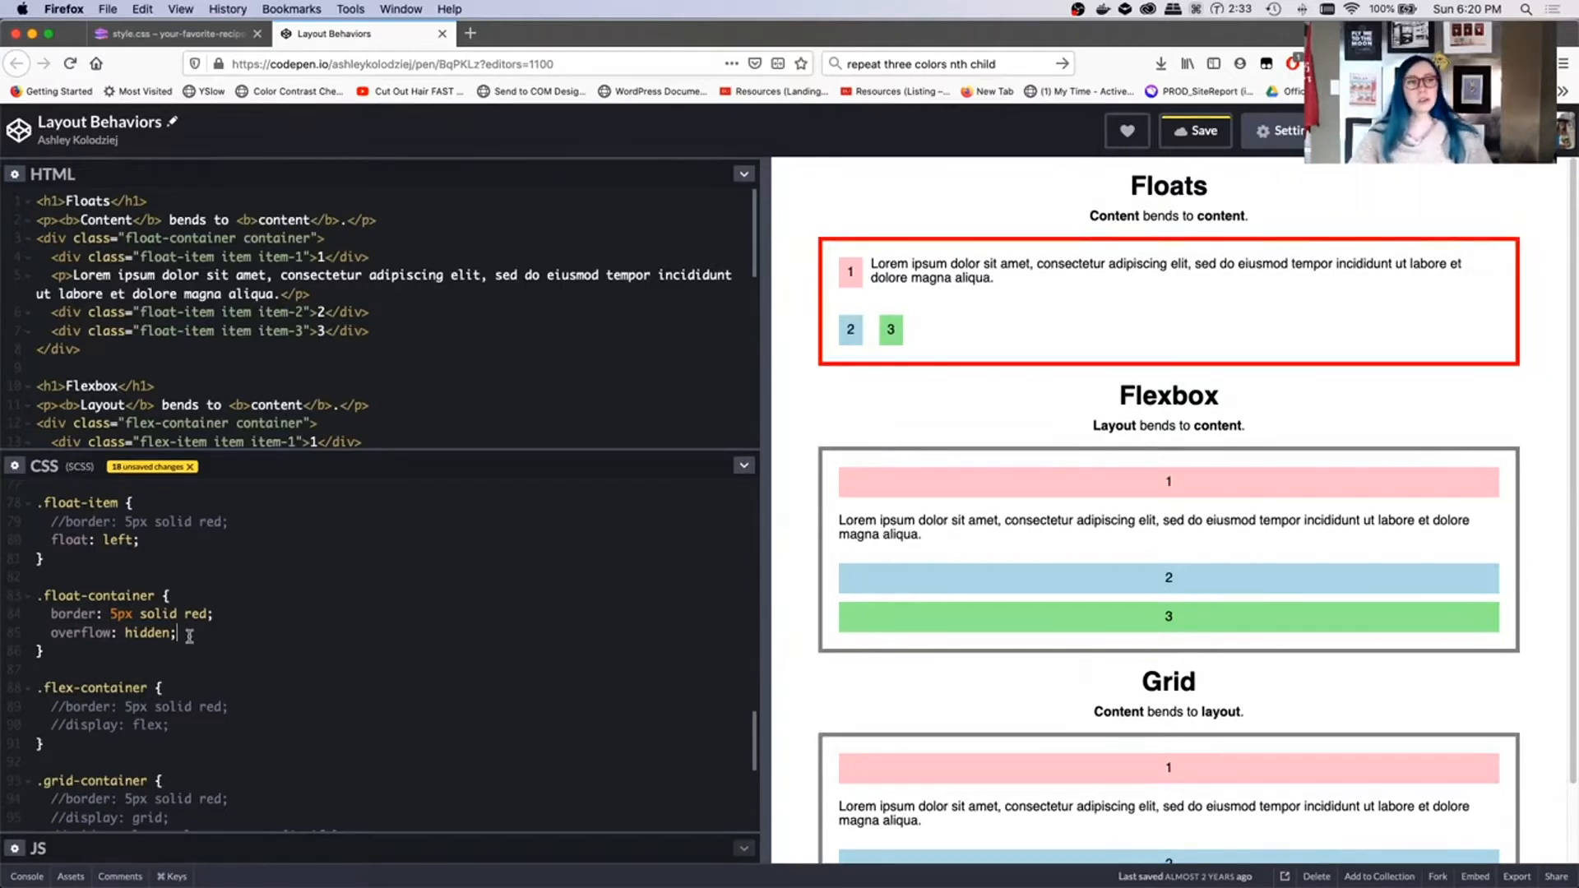
type("//")
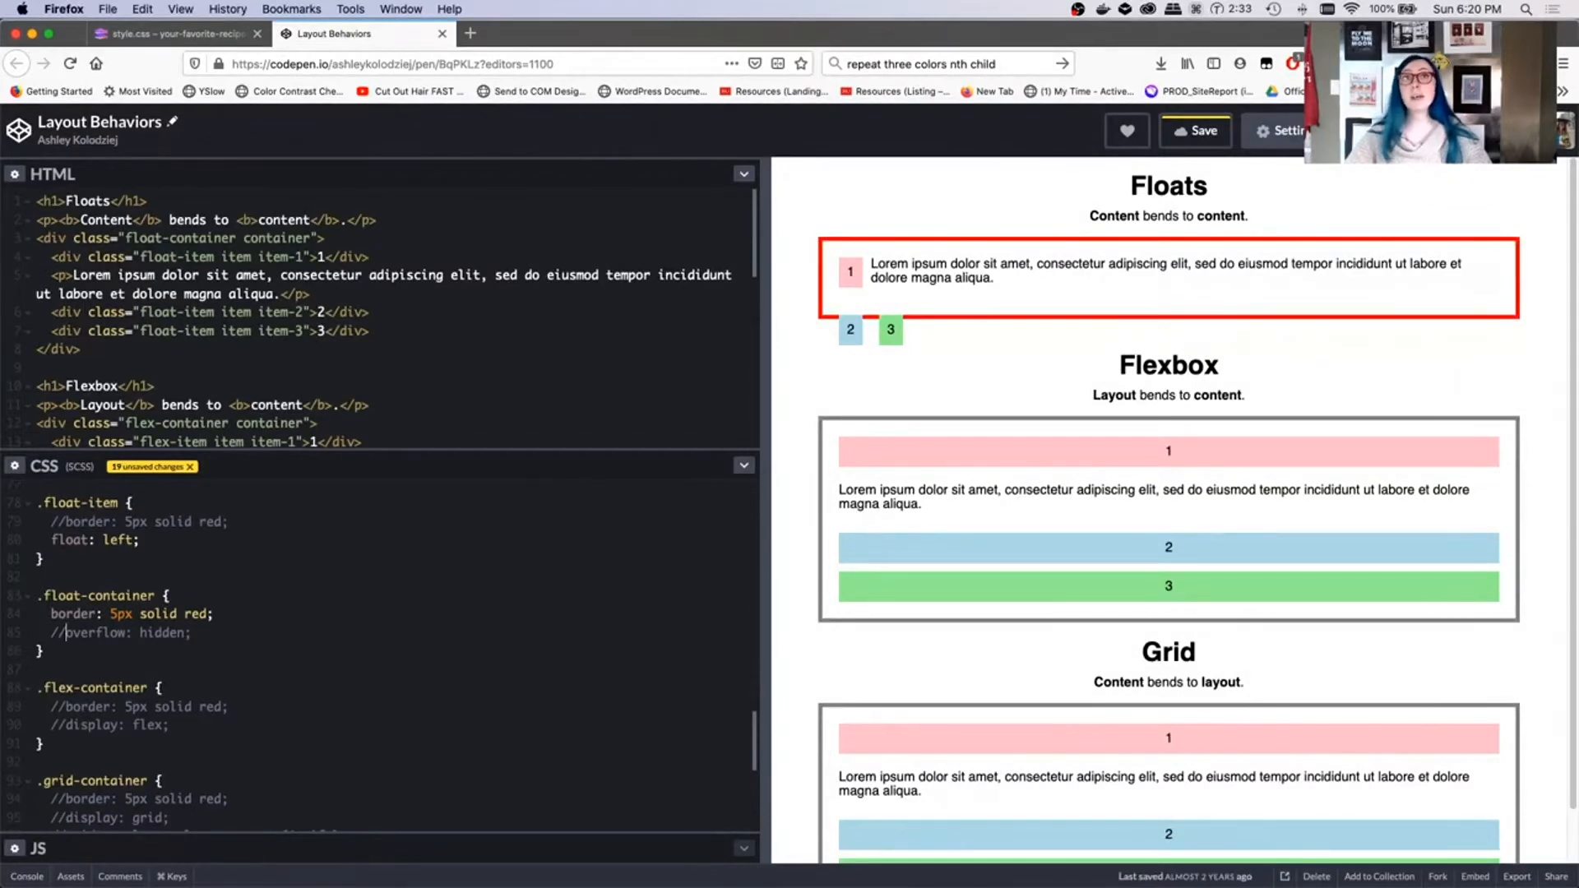
mouse_move(964, 310)
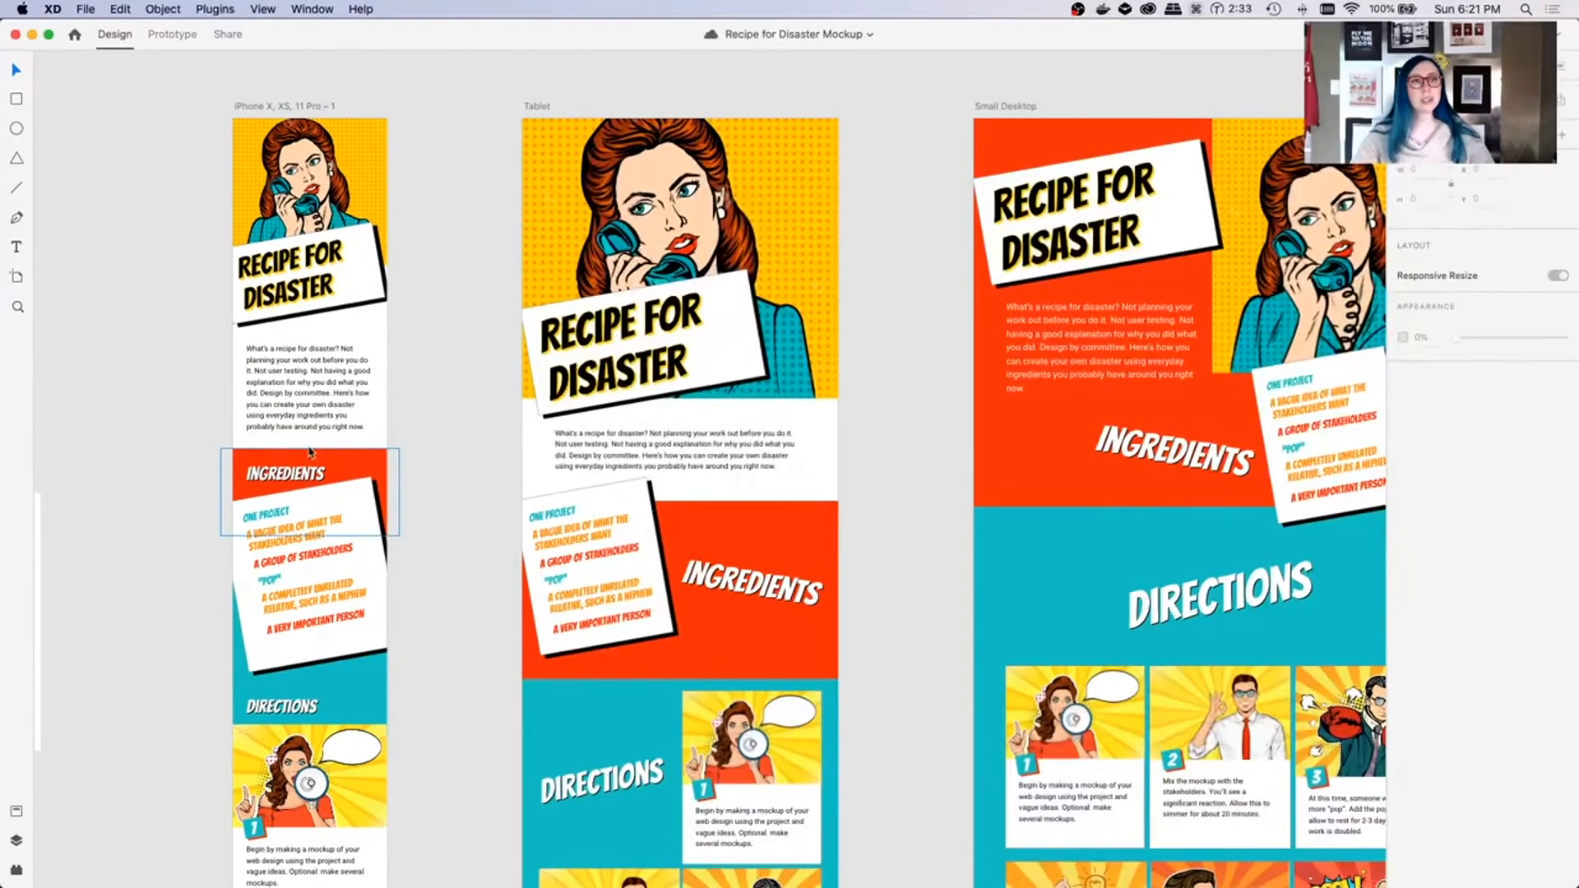
Step: Browse the iPhone, Tablet and Small Desktop artboards in Adobe XD, then return to CodePen
left_click(307, 491)
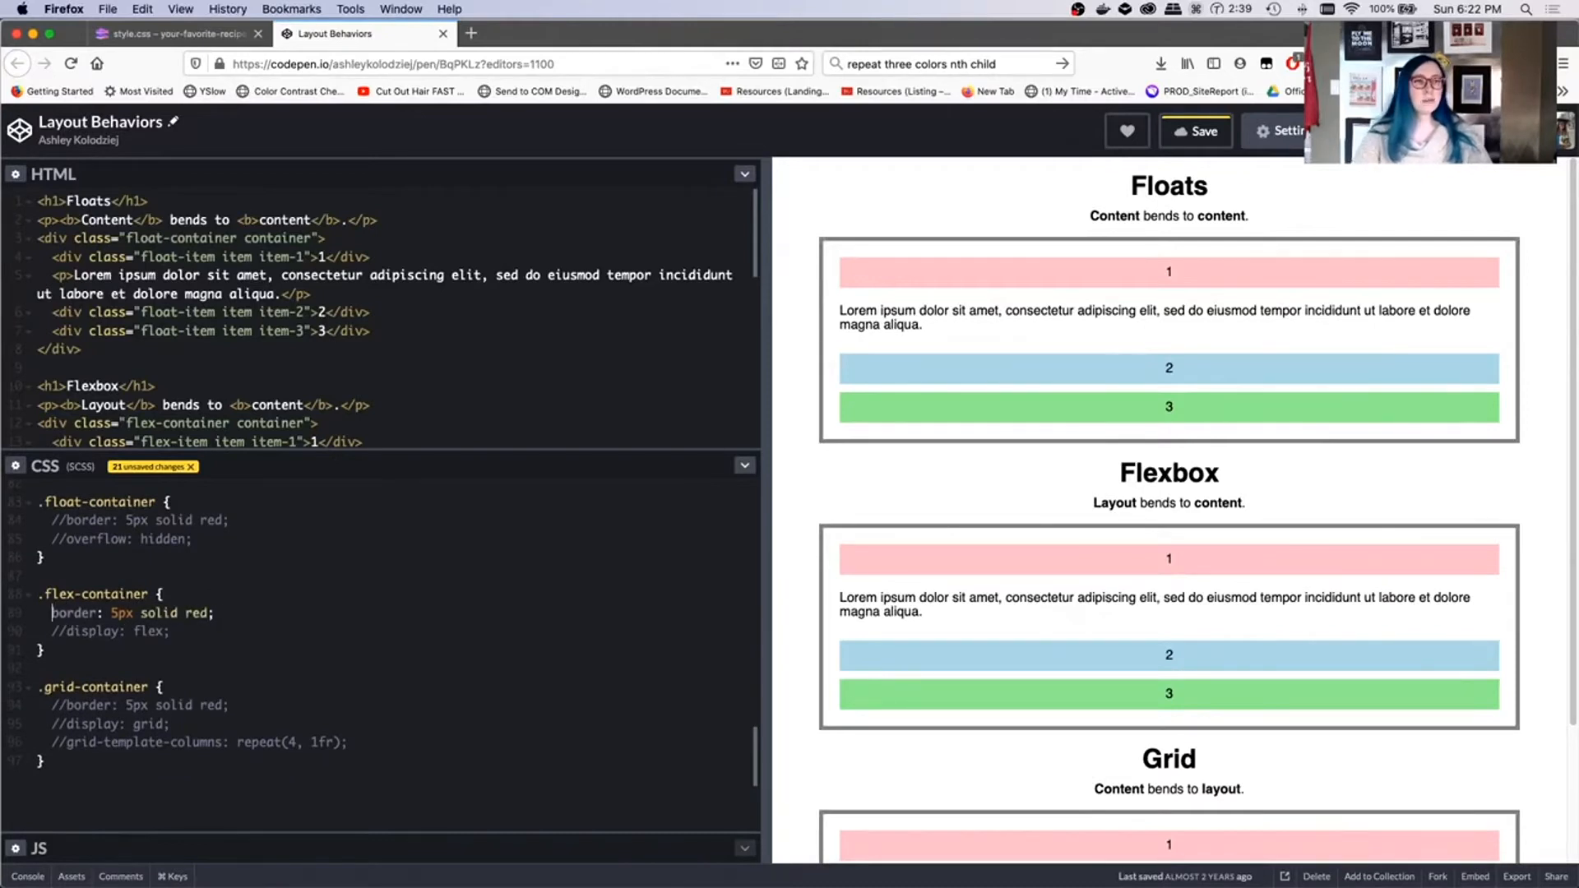
Step: Uncomment border: 5px solid red and display: flex in .flex-container
left_click(53, 611)
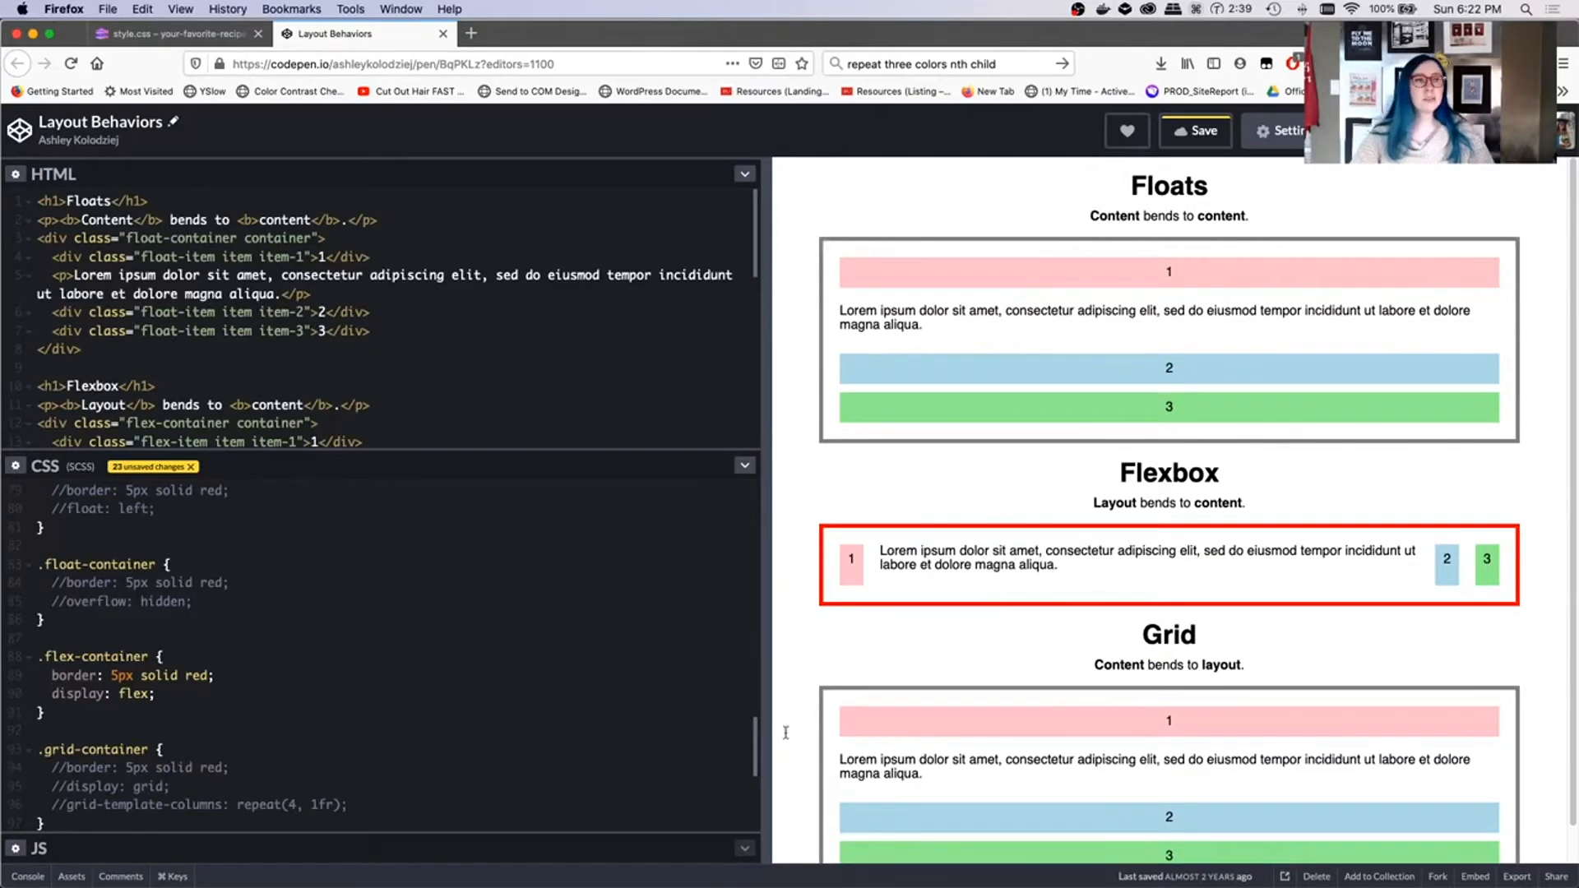
mouse_move(986, 669)
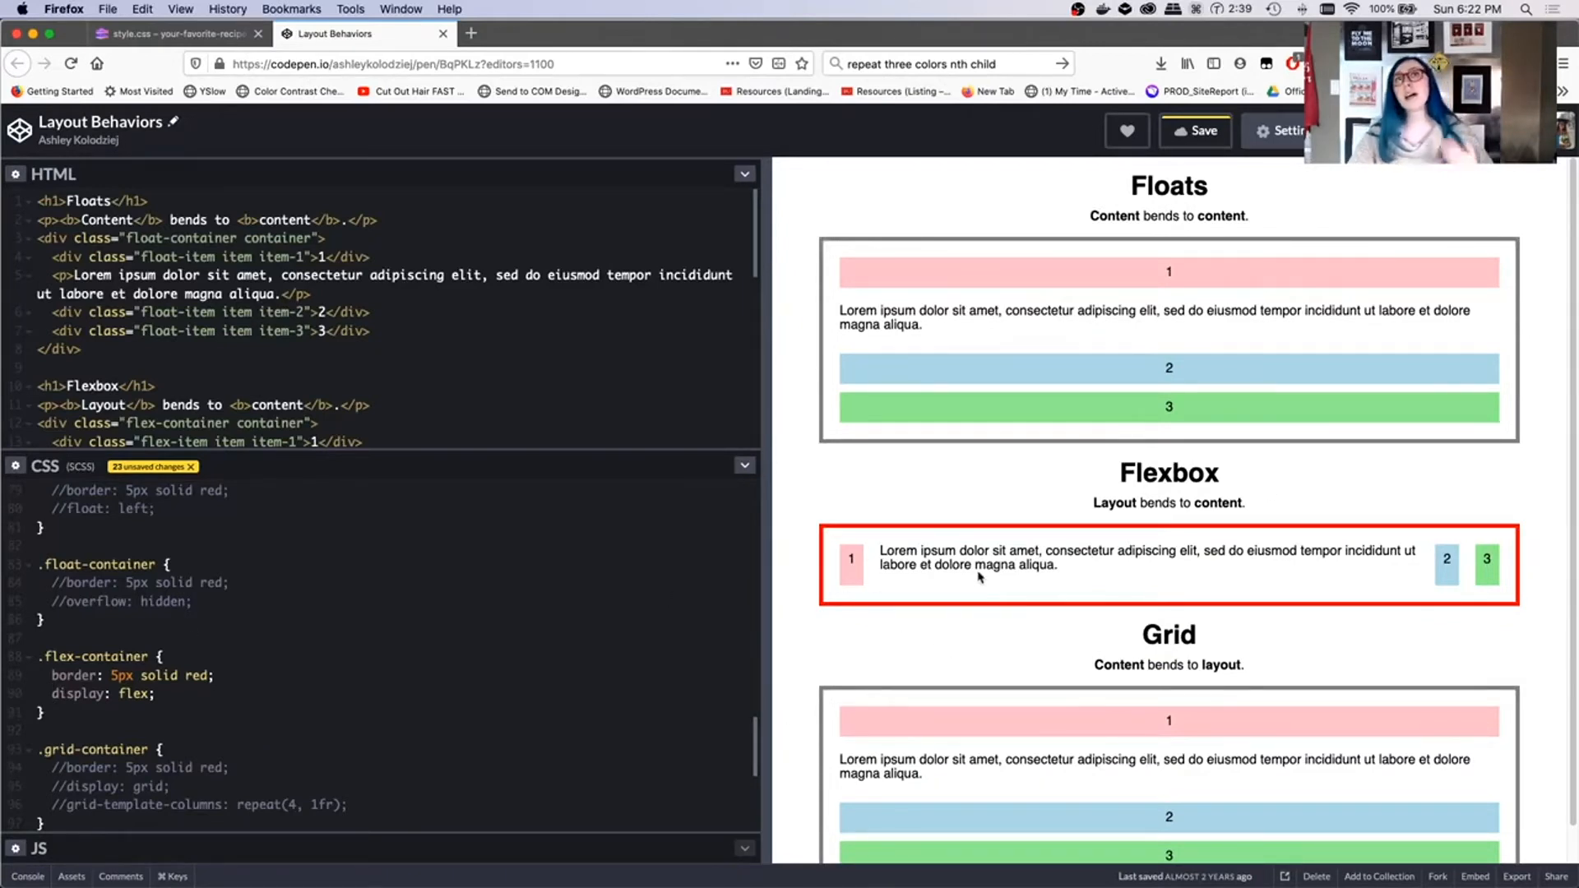
mouse_move(840, 561)
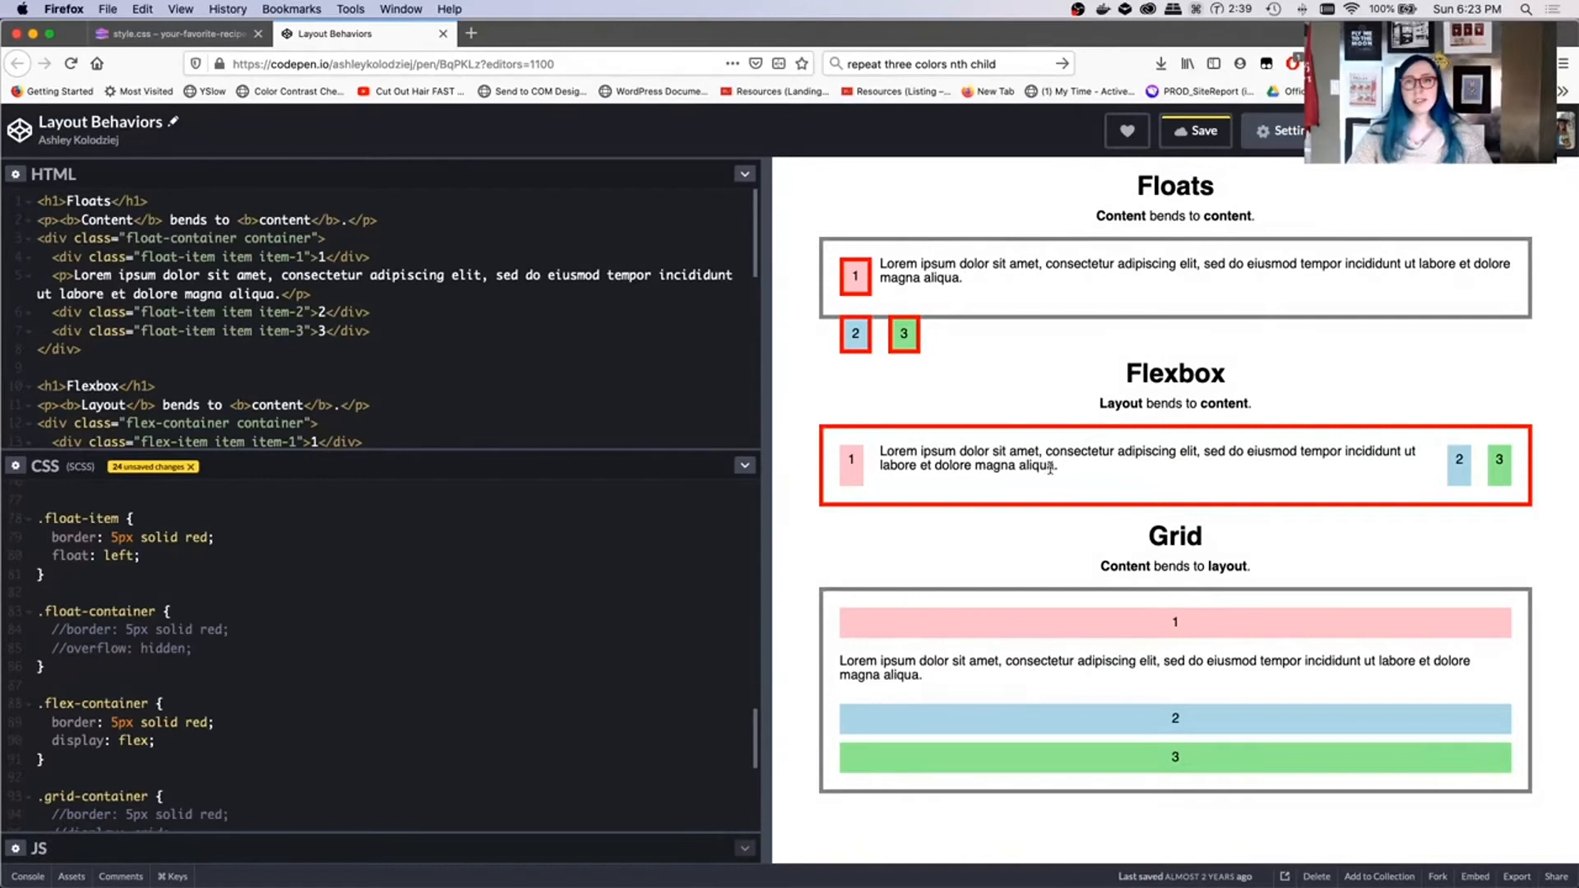
left_click_drag(879, 451, 1058, 465)
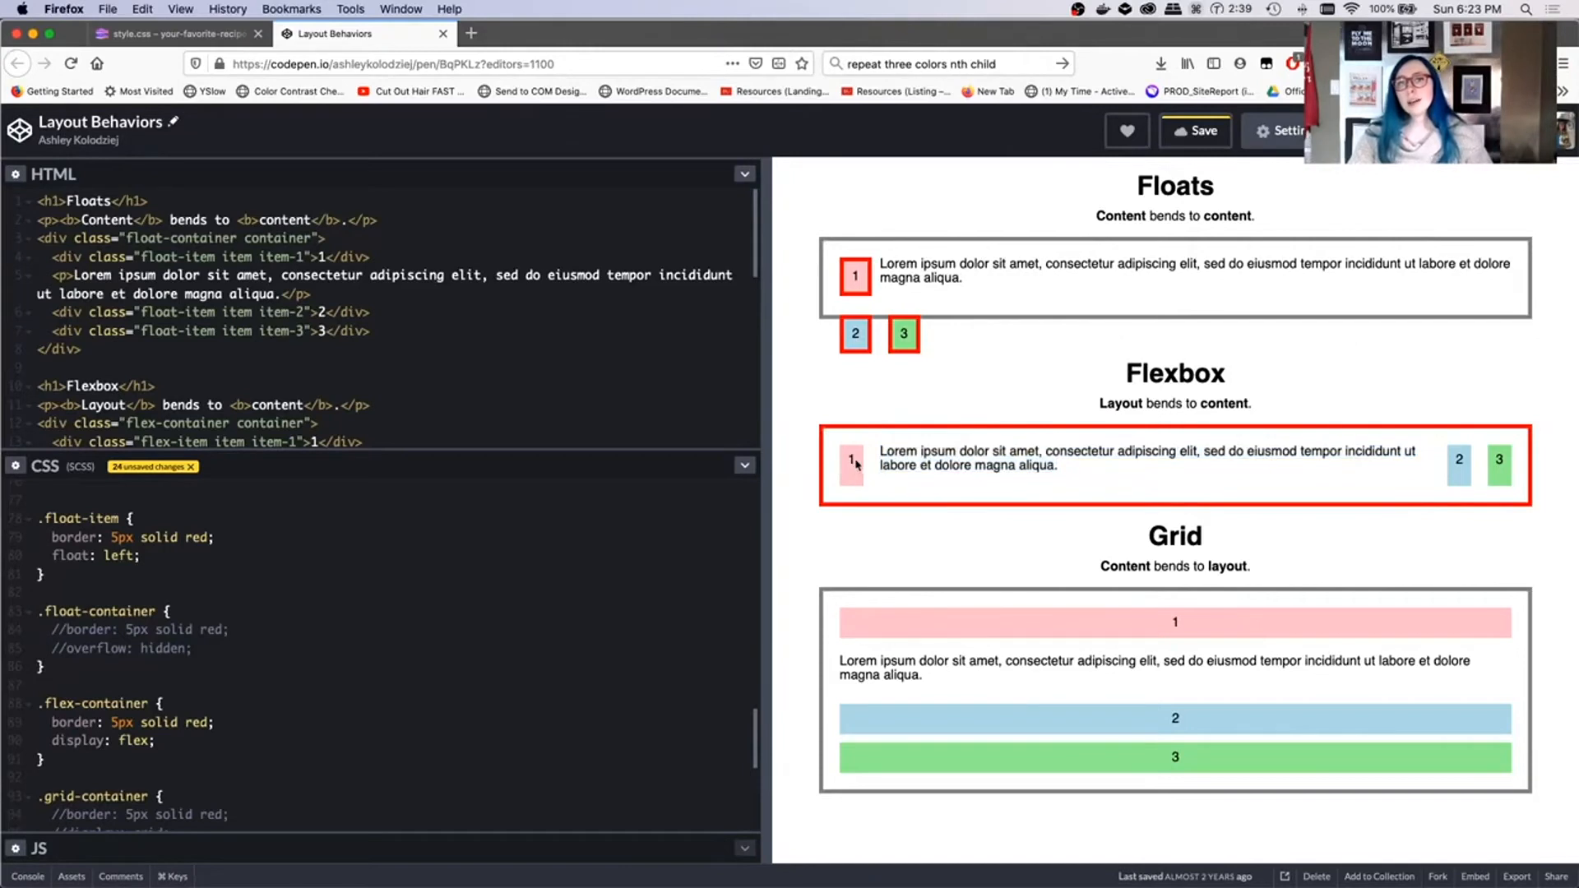
mouse_move(849, 486)
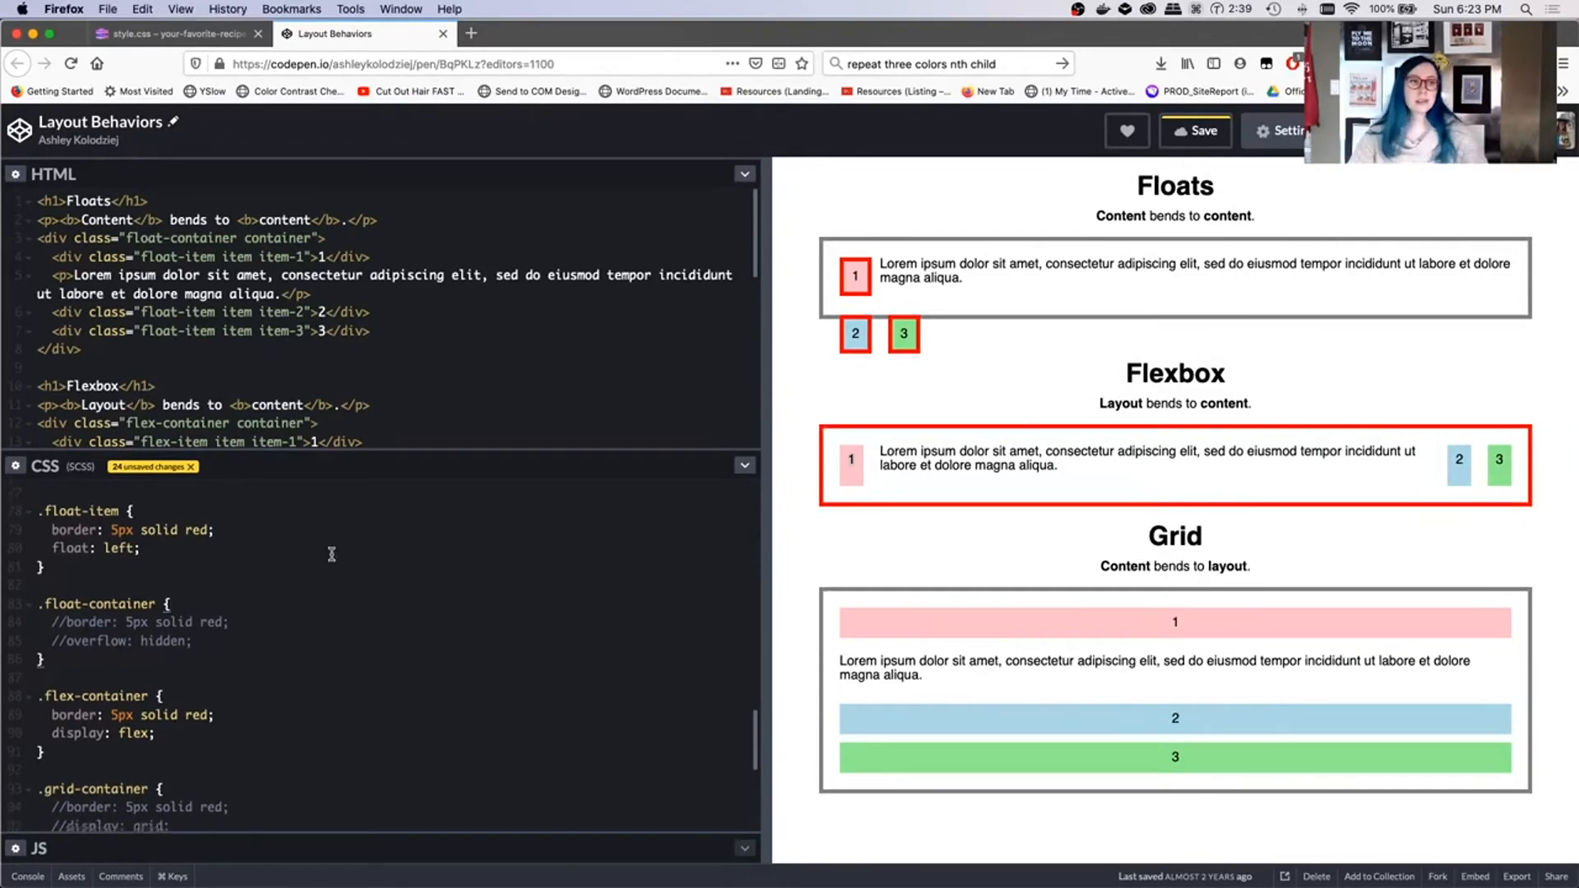
Step: Uncomment the border, display: grid and grid-template-columns: repeat(4, 1fr) in .grid-container
scroll("down", 3)
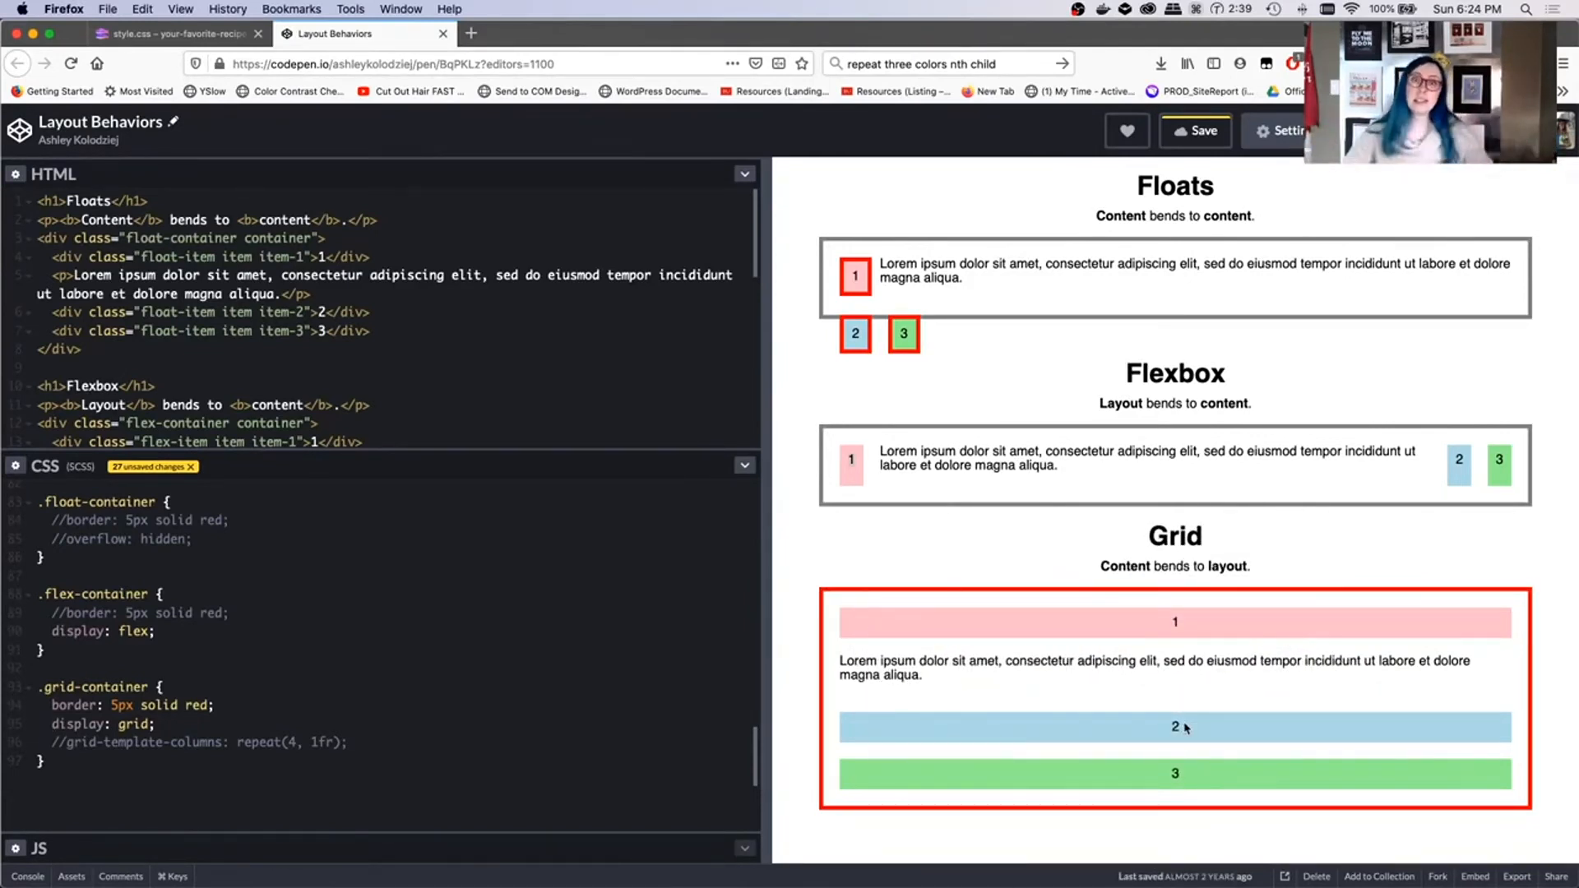
mouse_move(1071, 489)
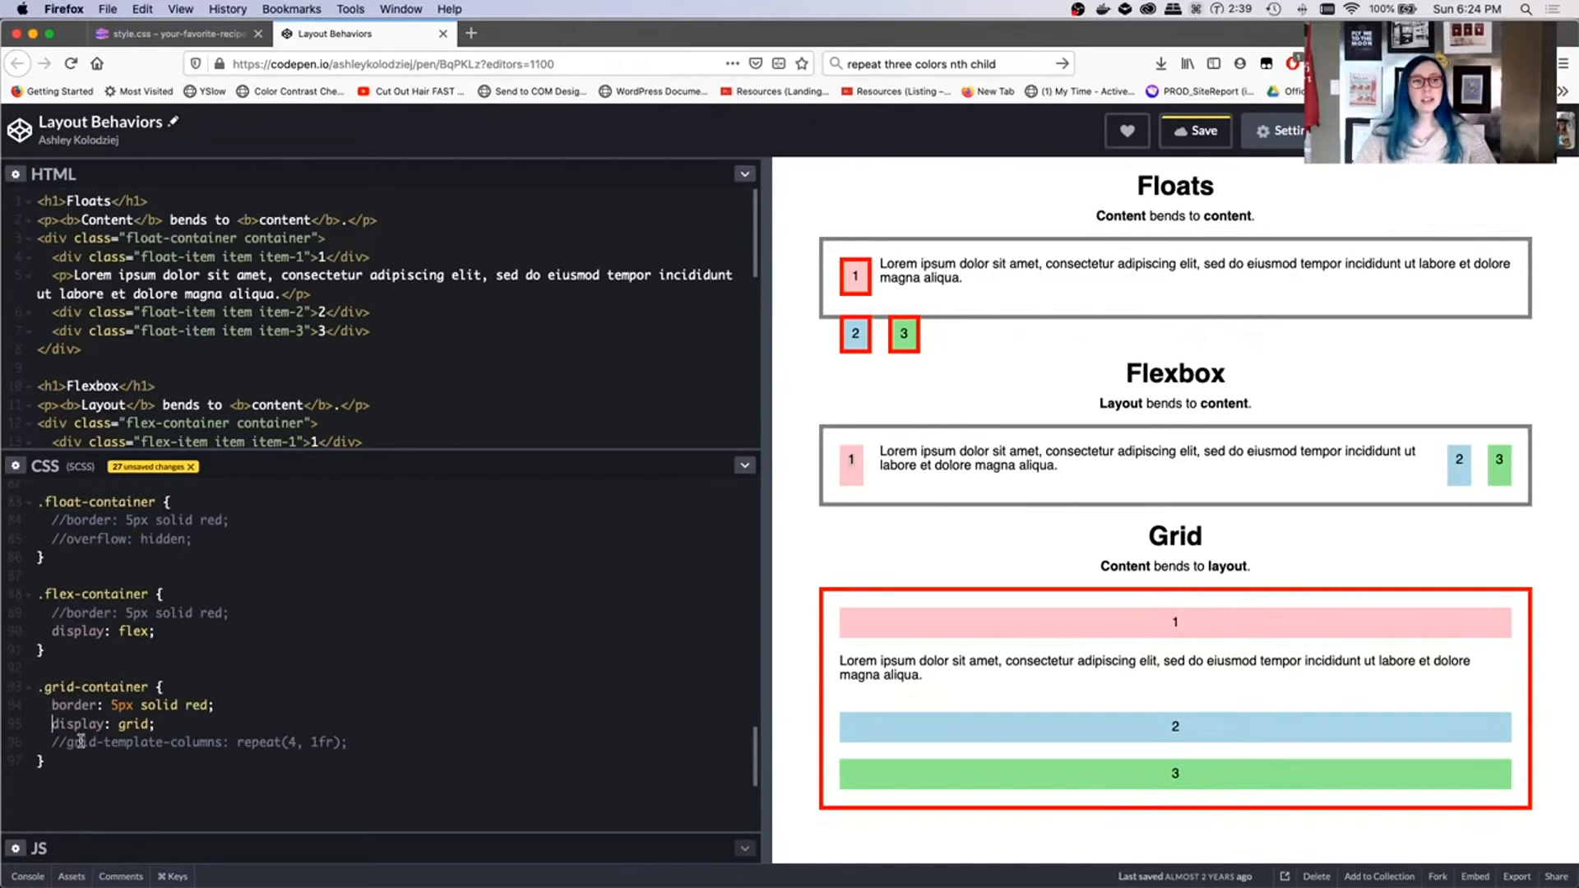
double_click(135, 742)
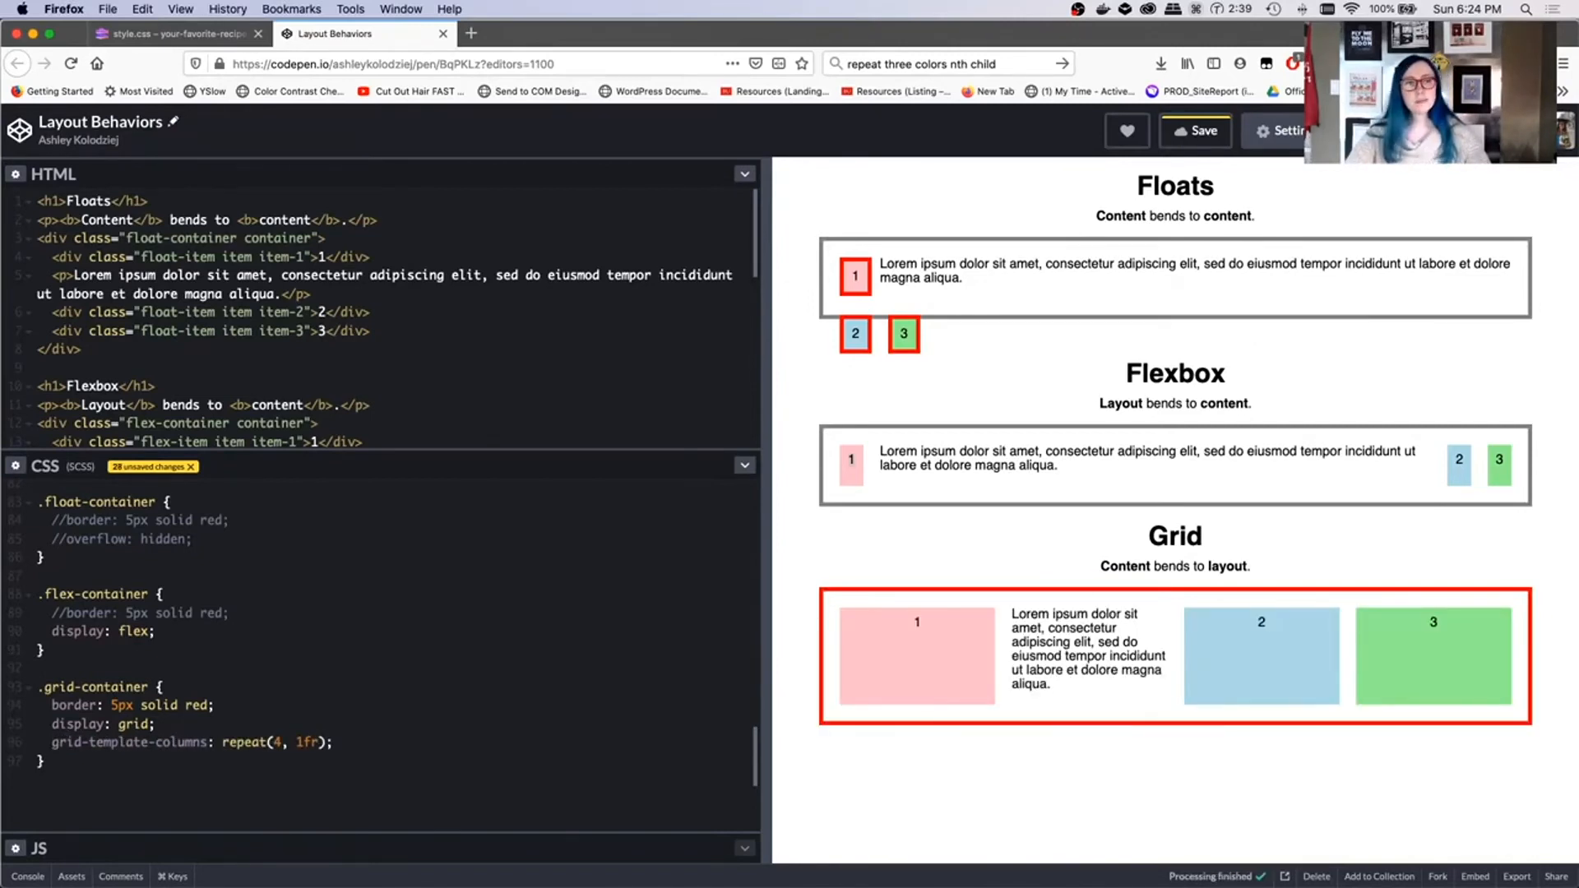
Step: Edit grid-template-columns in .grid-container to repeat(4, 2fr)
left_click(214, 742)
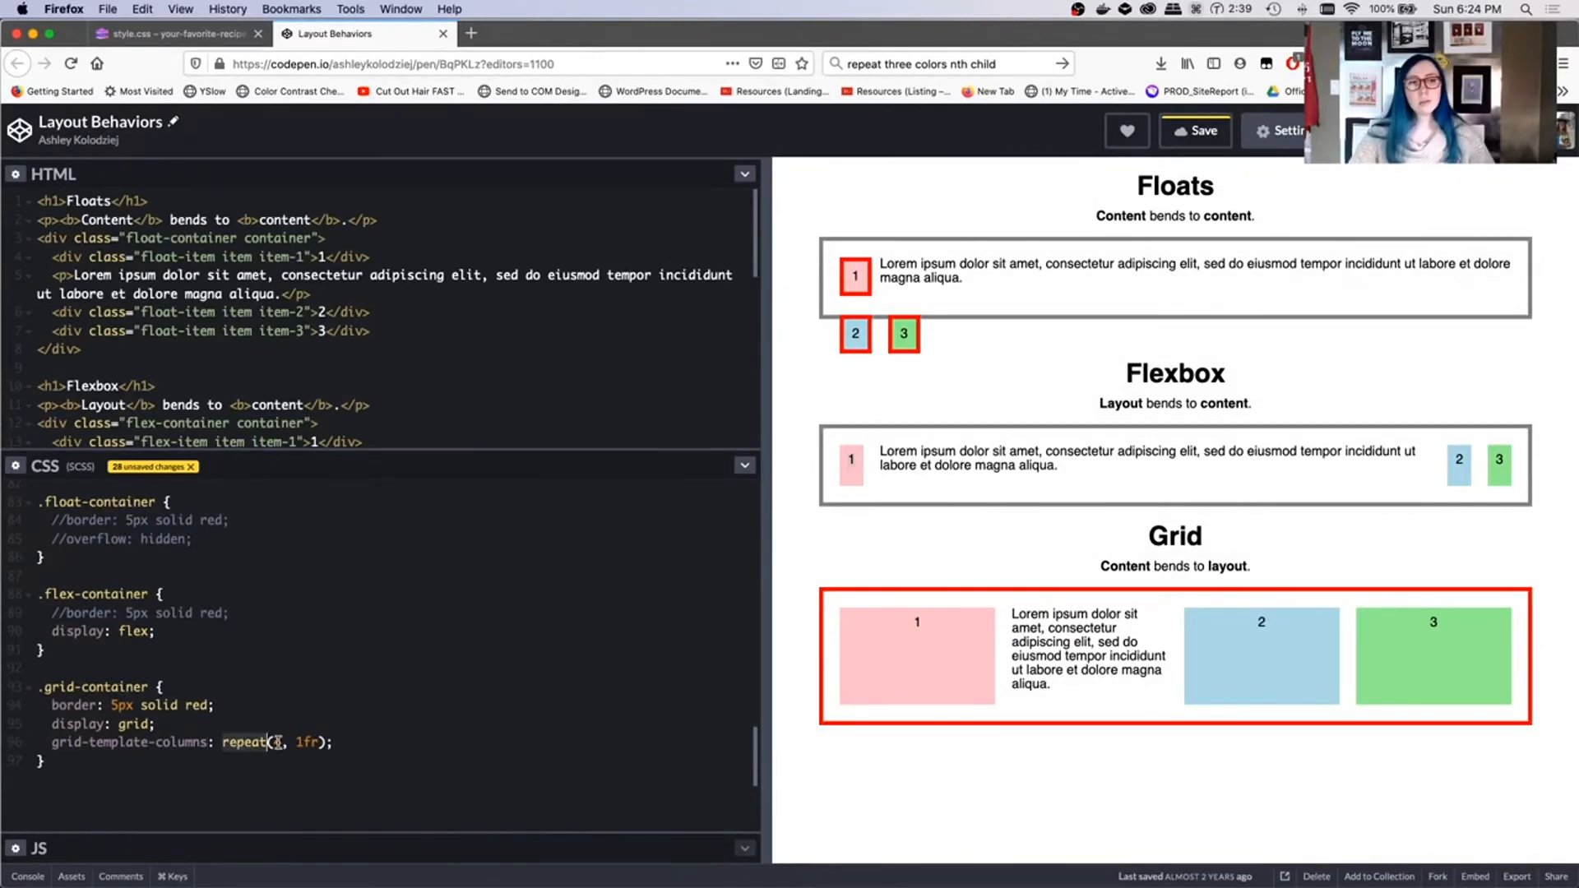
type("4")
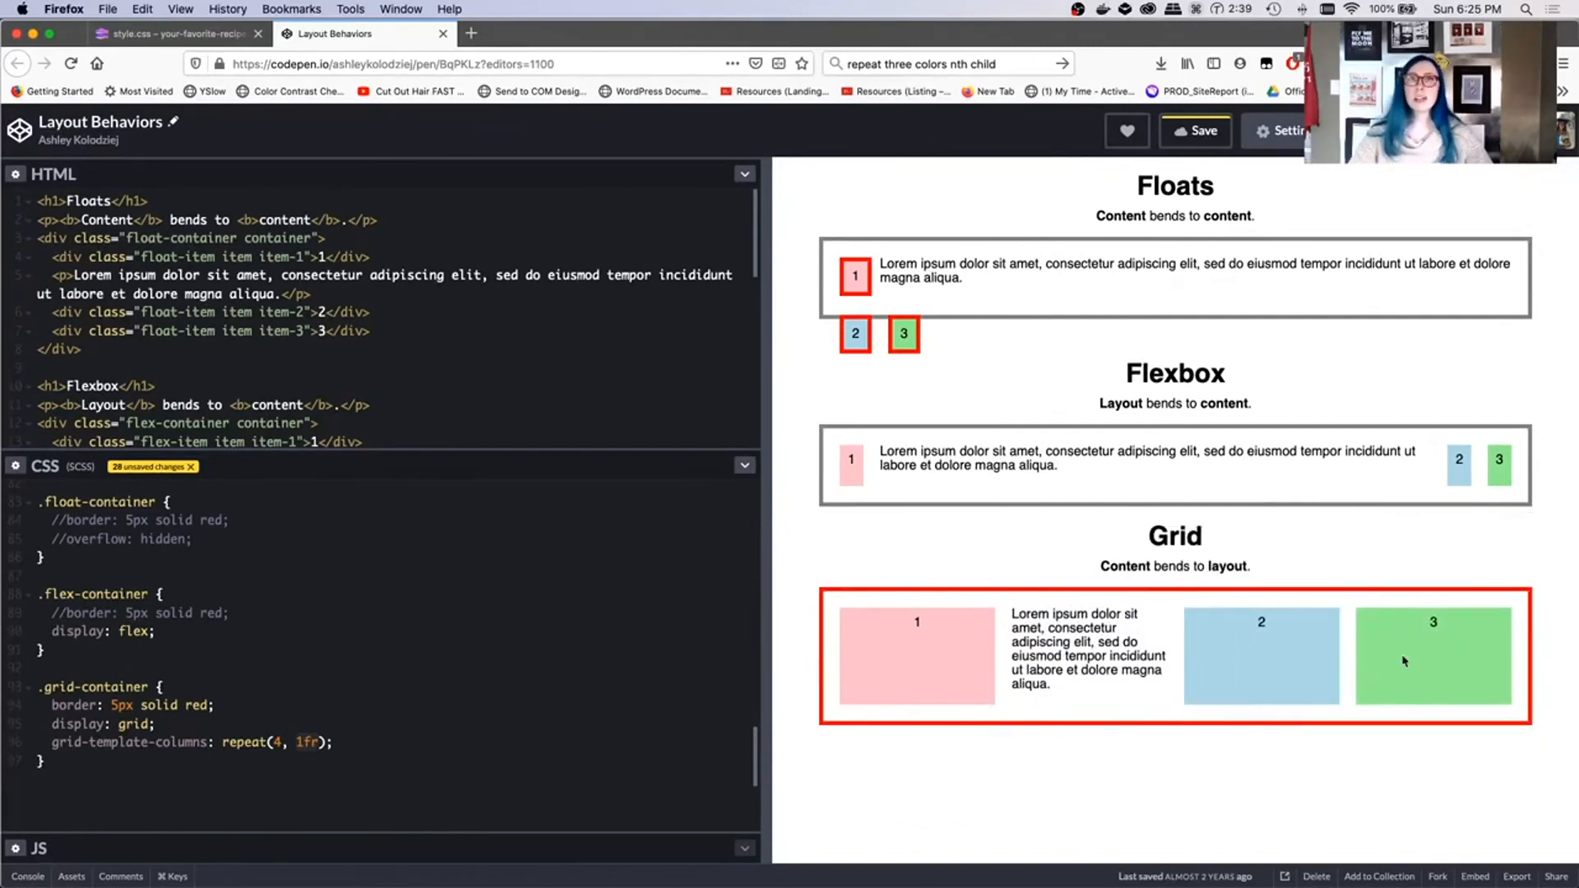
mouse_move(1292, 755)
type("2")
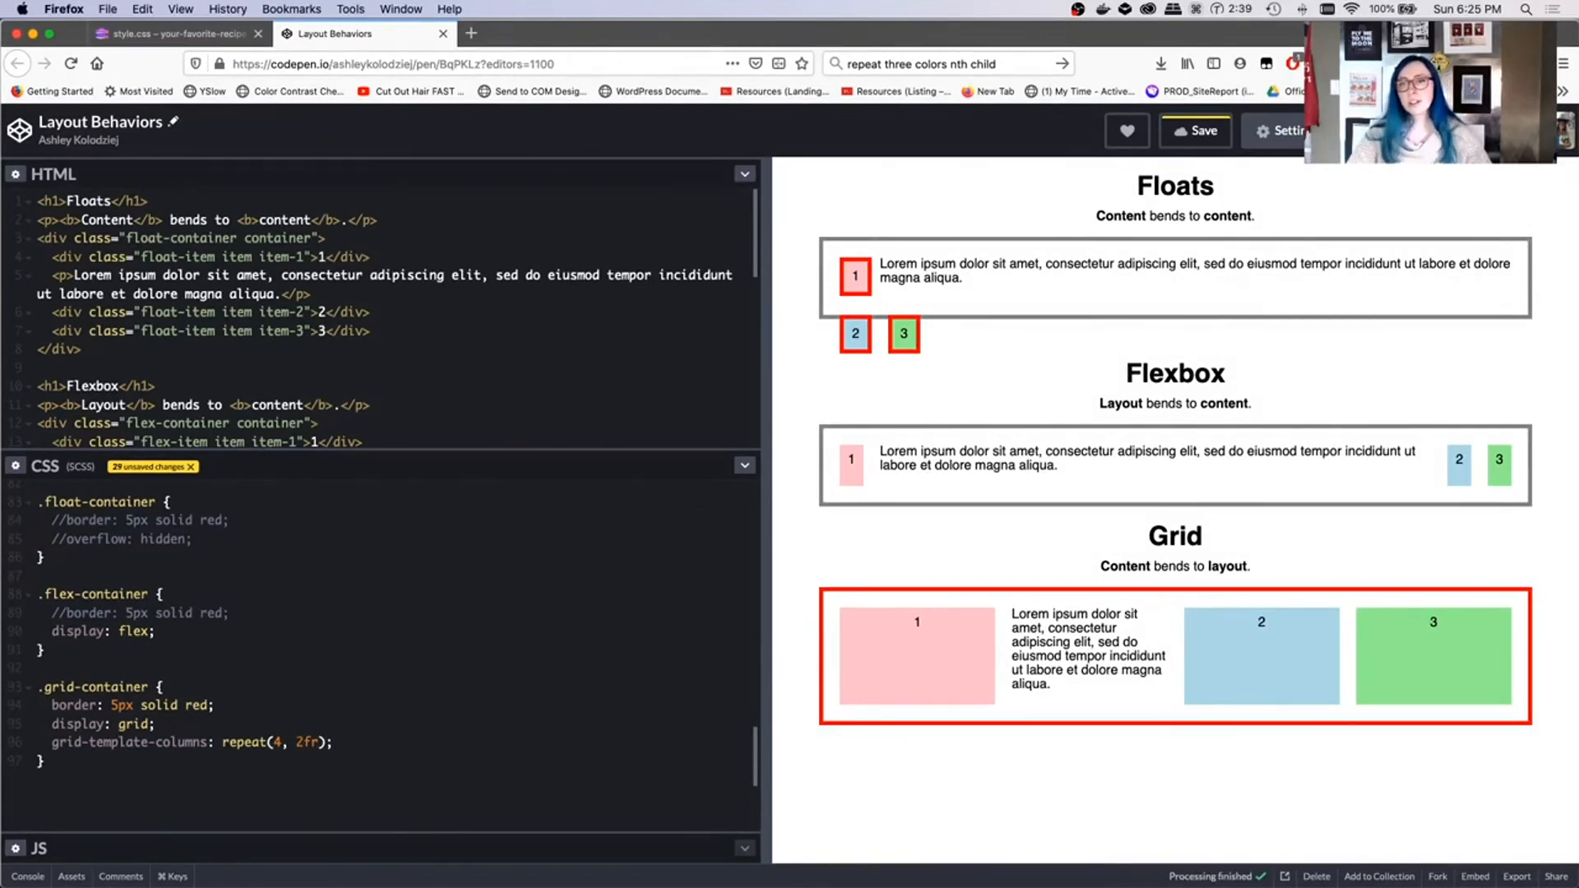
Step: Restore grid-template-columns to repeat(4, 1fr)
type("1fr")
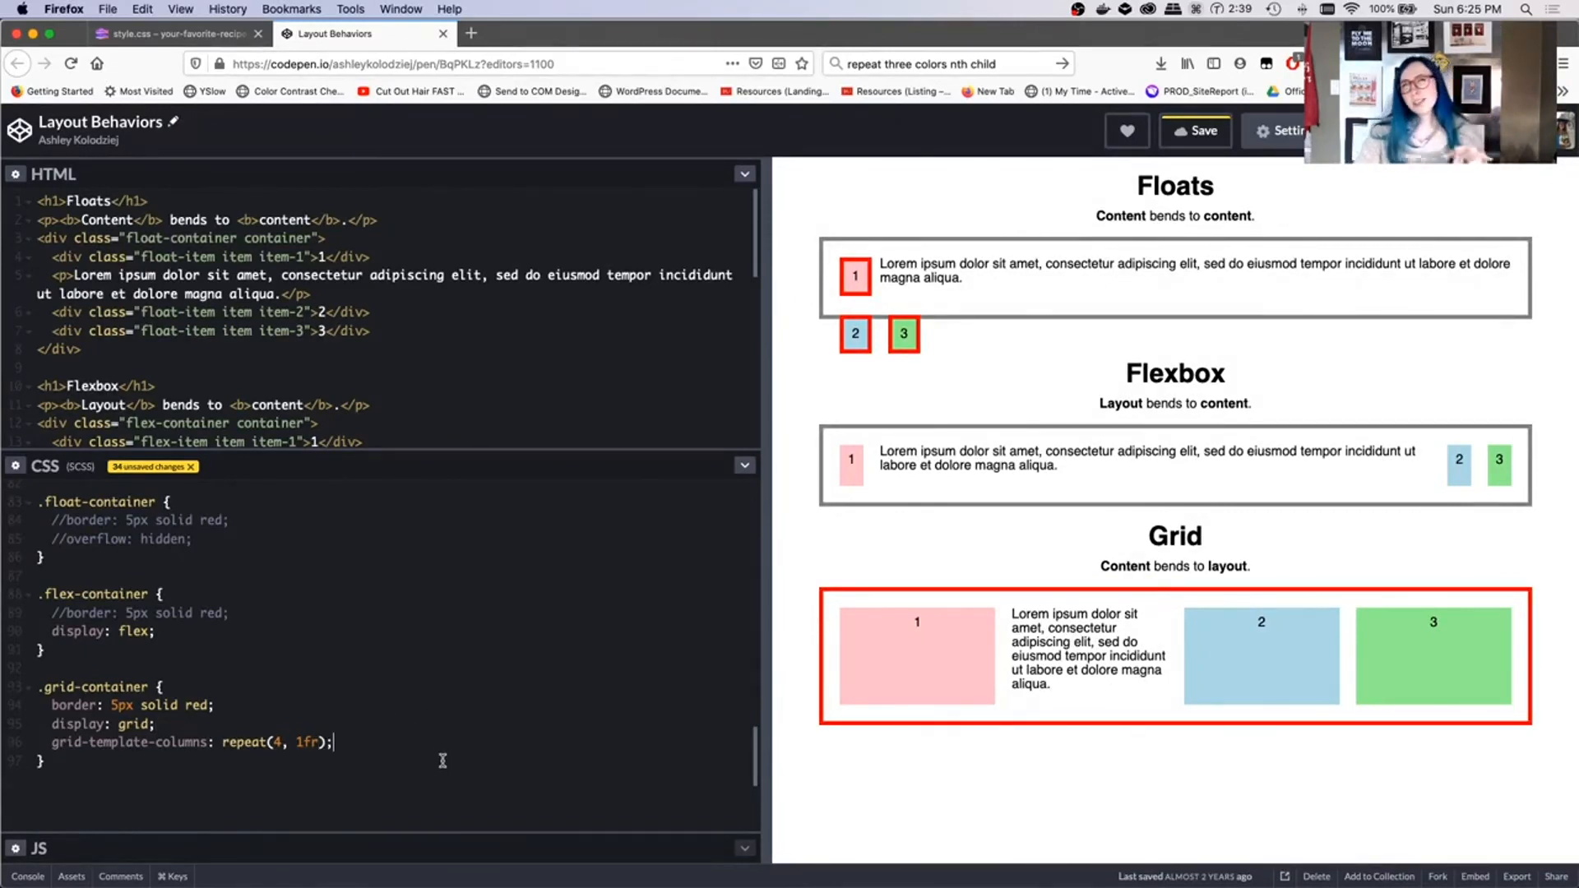
mouse_move(1376, 578)
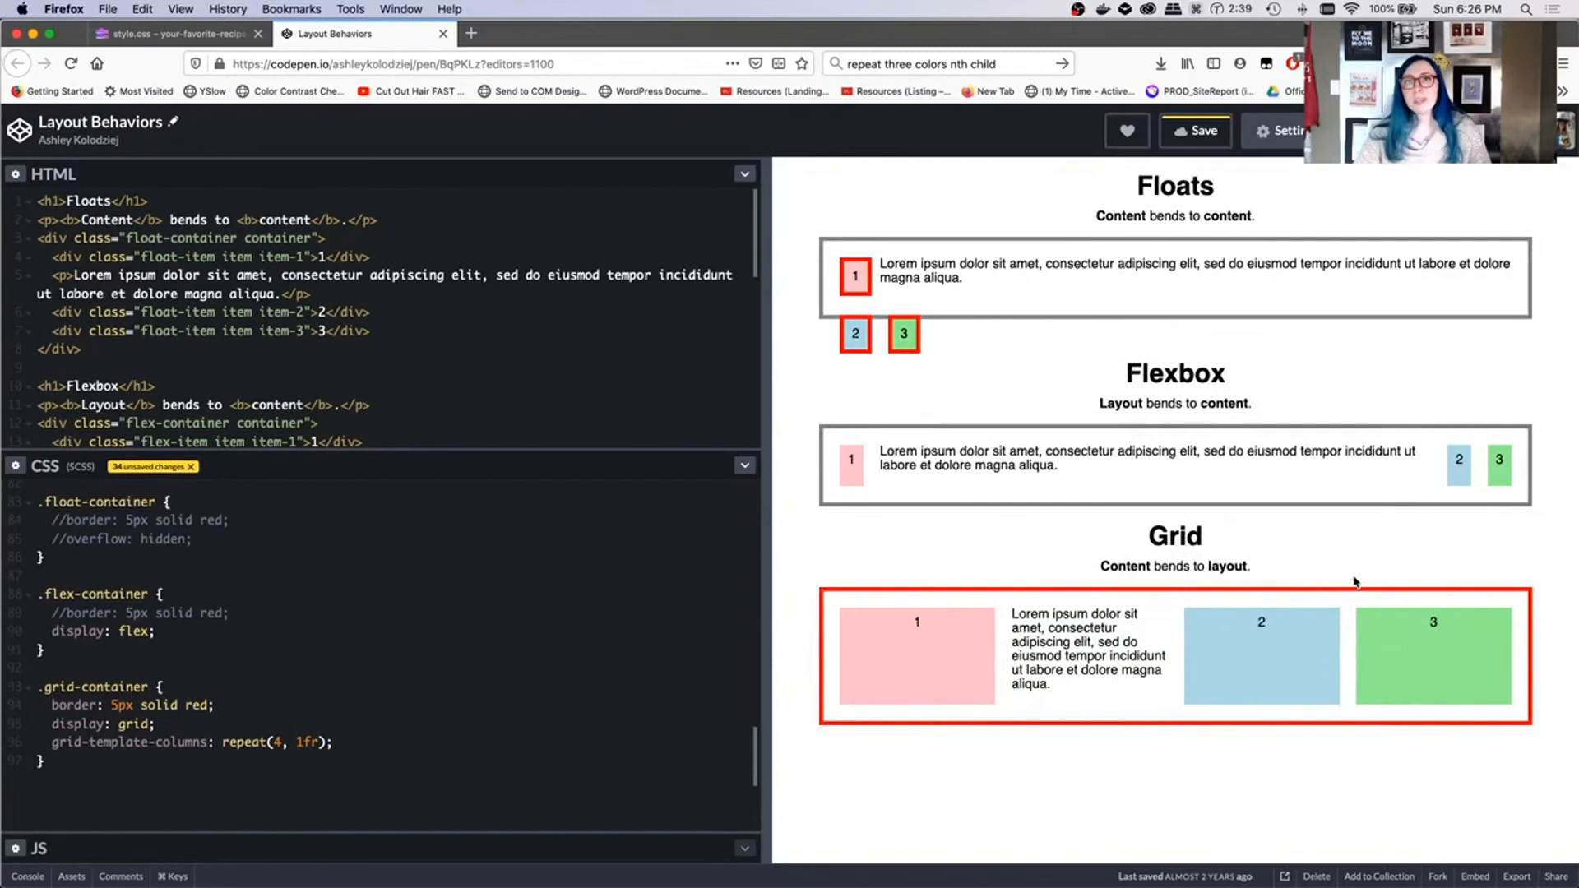
mouse_move(1320, 592)
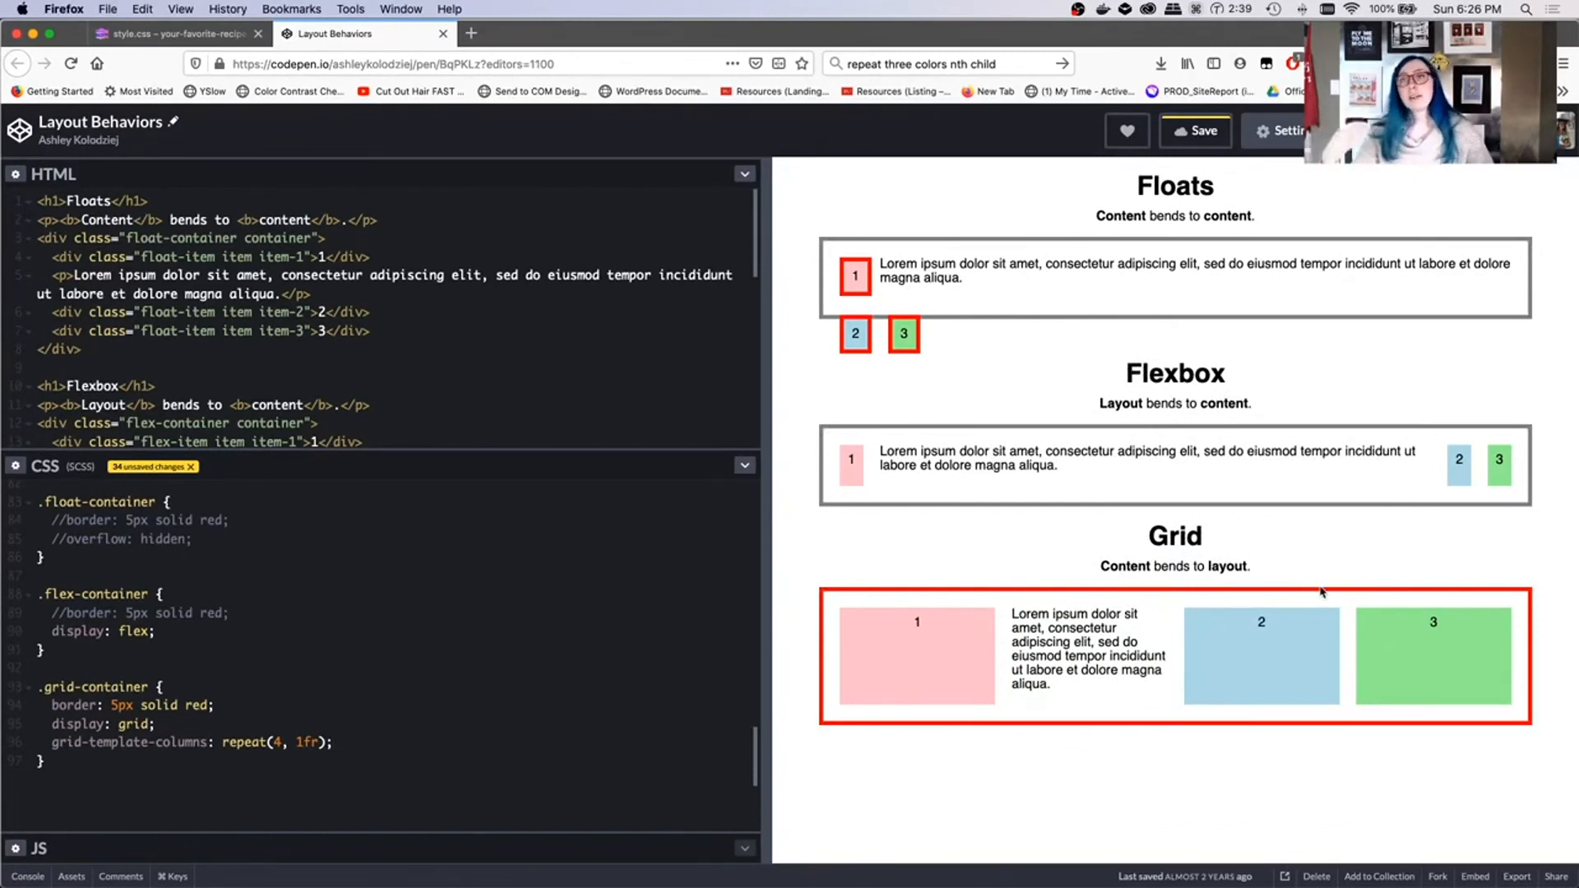